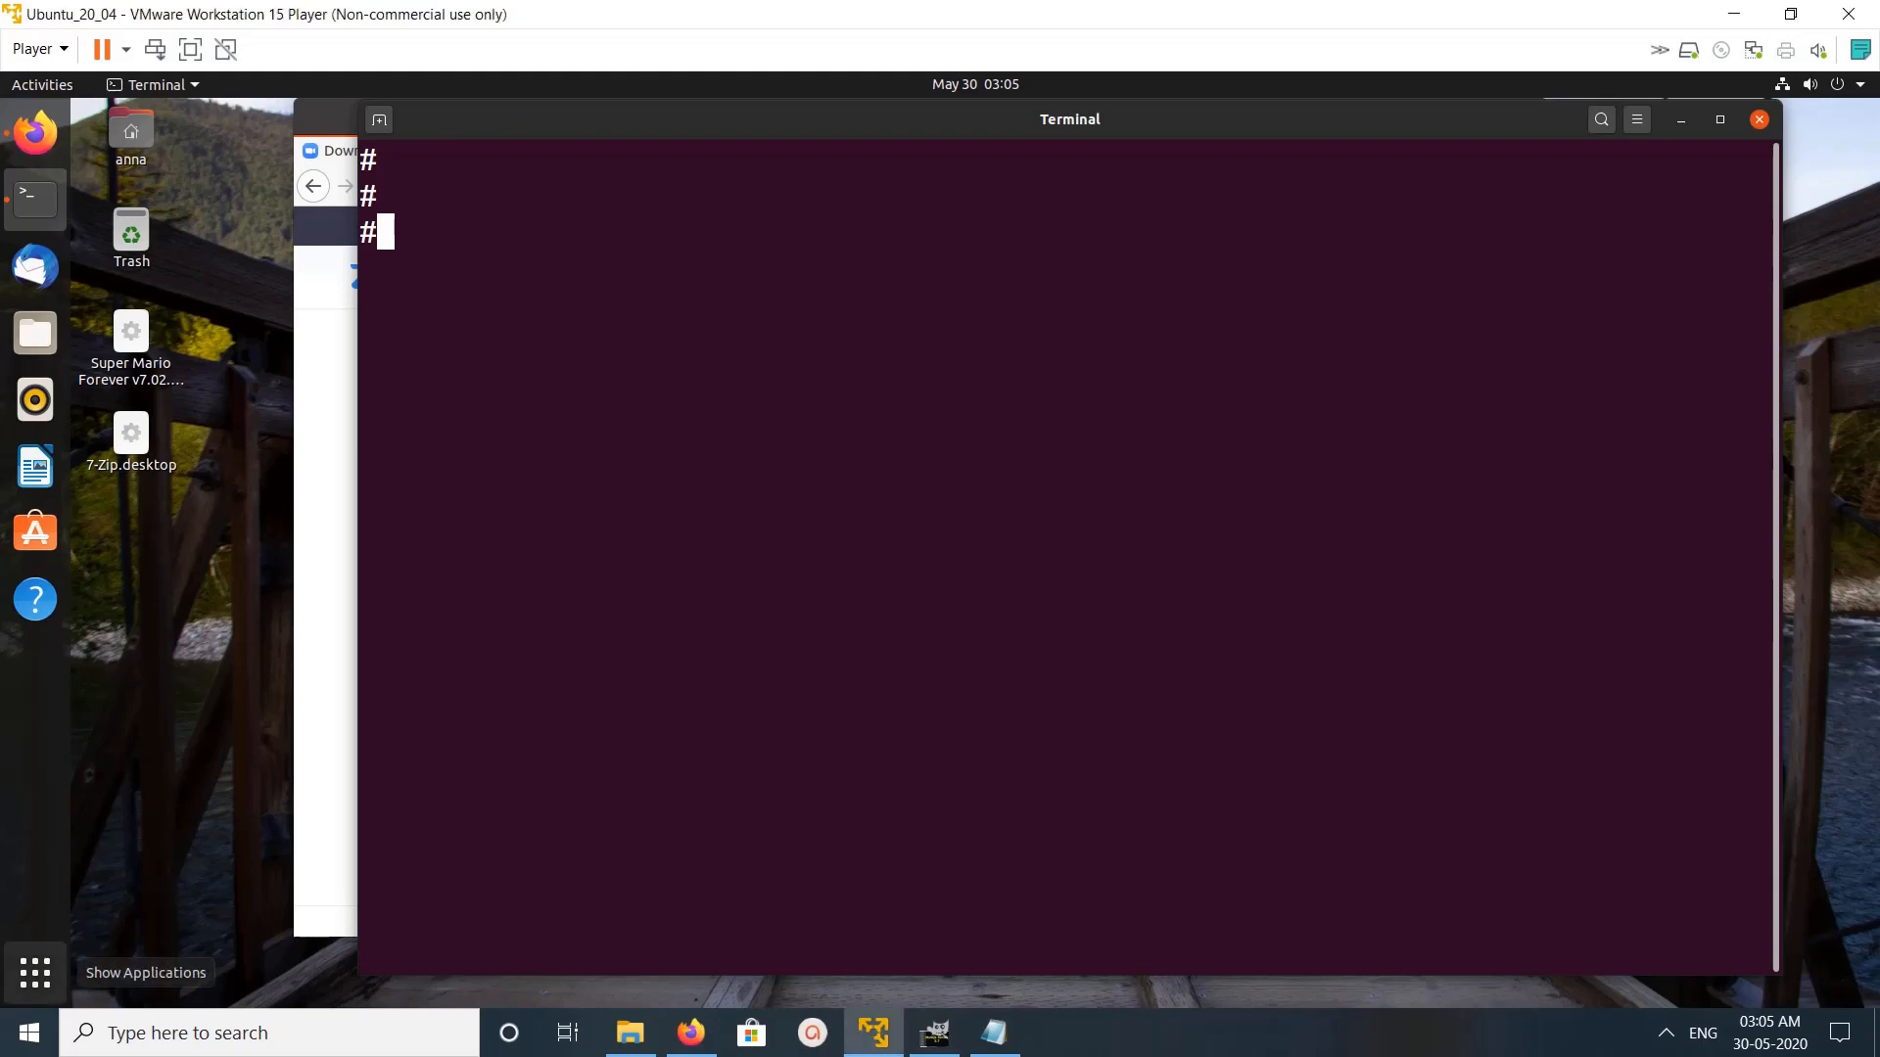
- Find the Zoom app from the Activities overview and close its window
{"action": "left_click", "coordinate": [41, 85]}
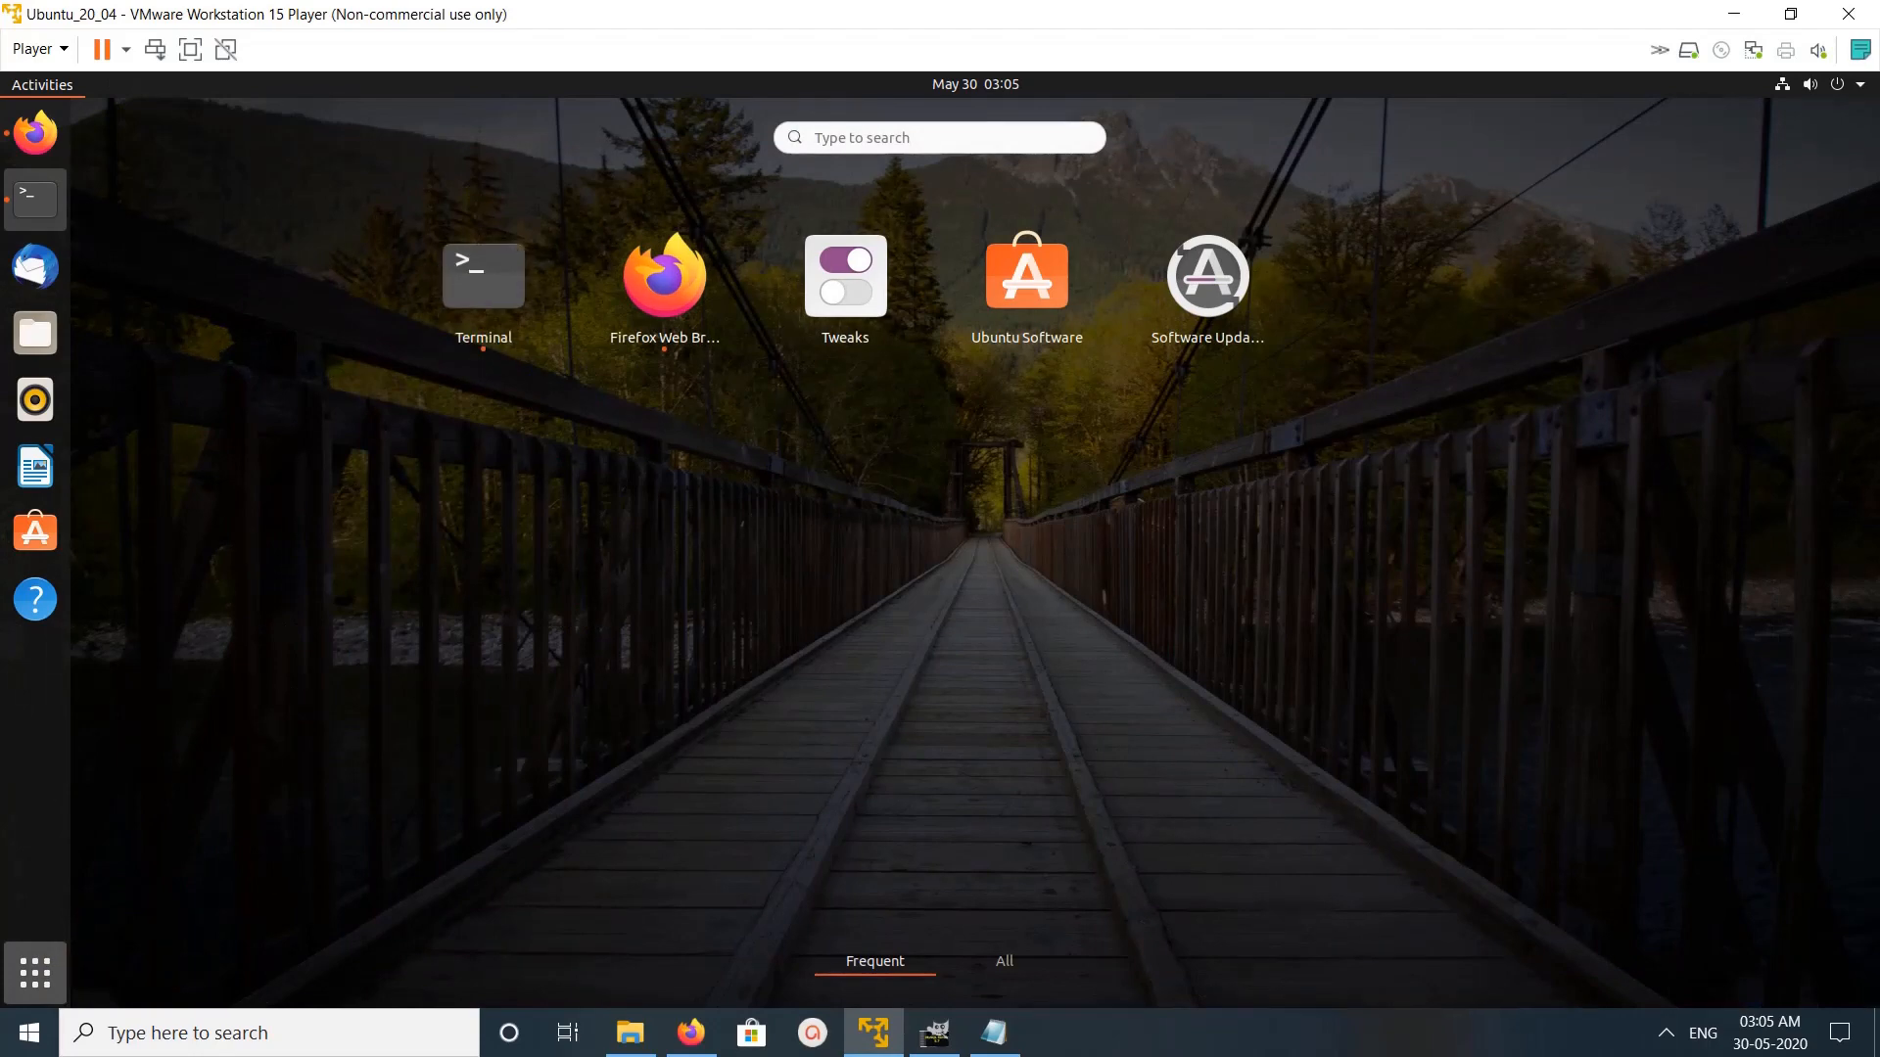
{"action": "type", "text": "zool"}
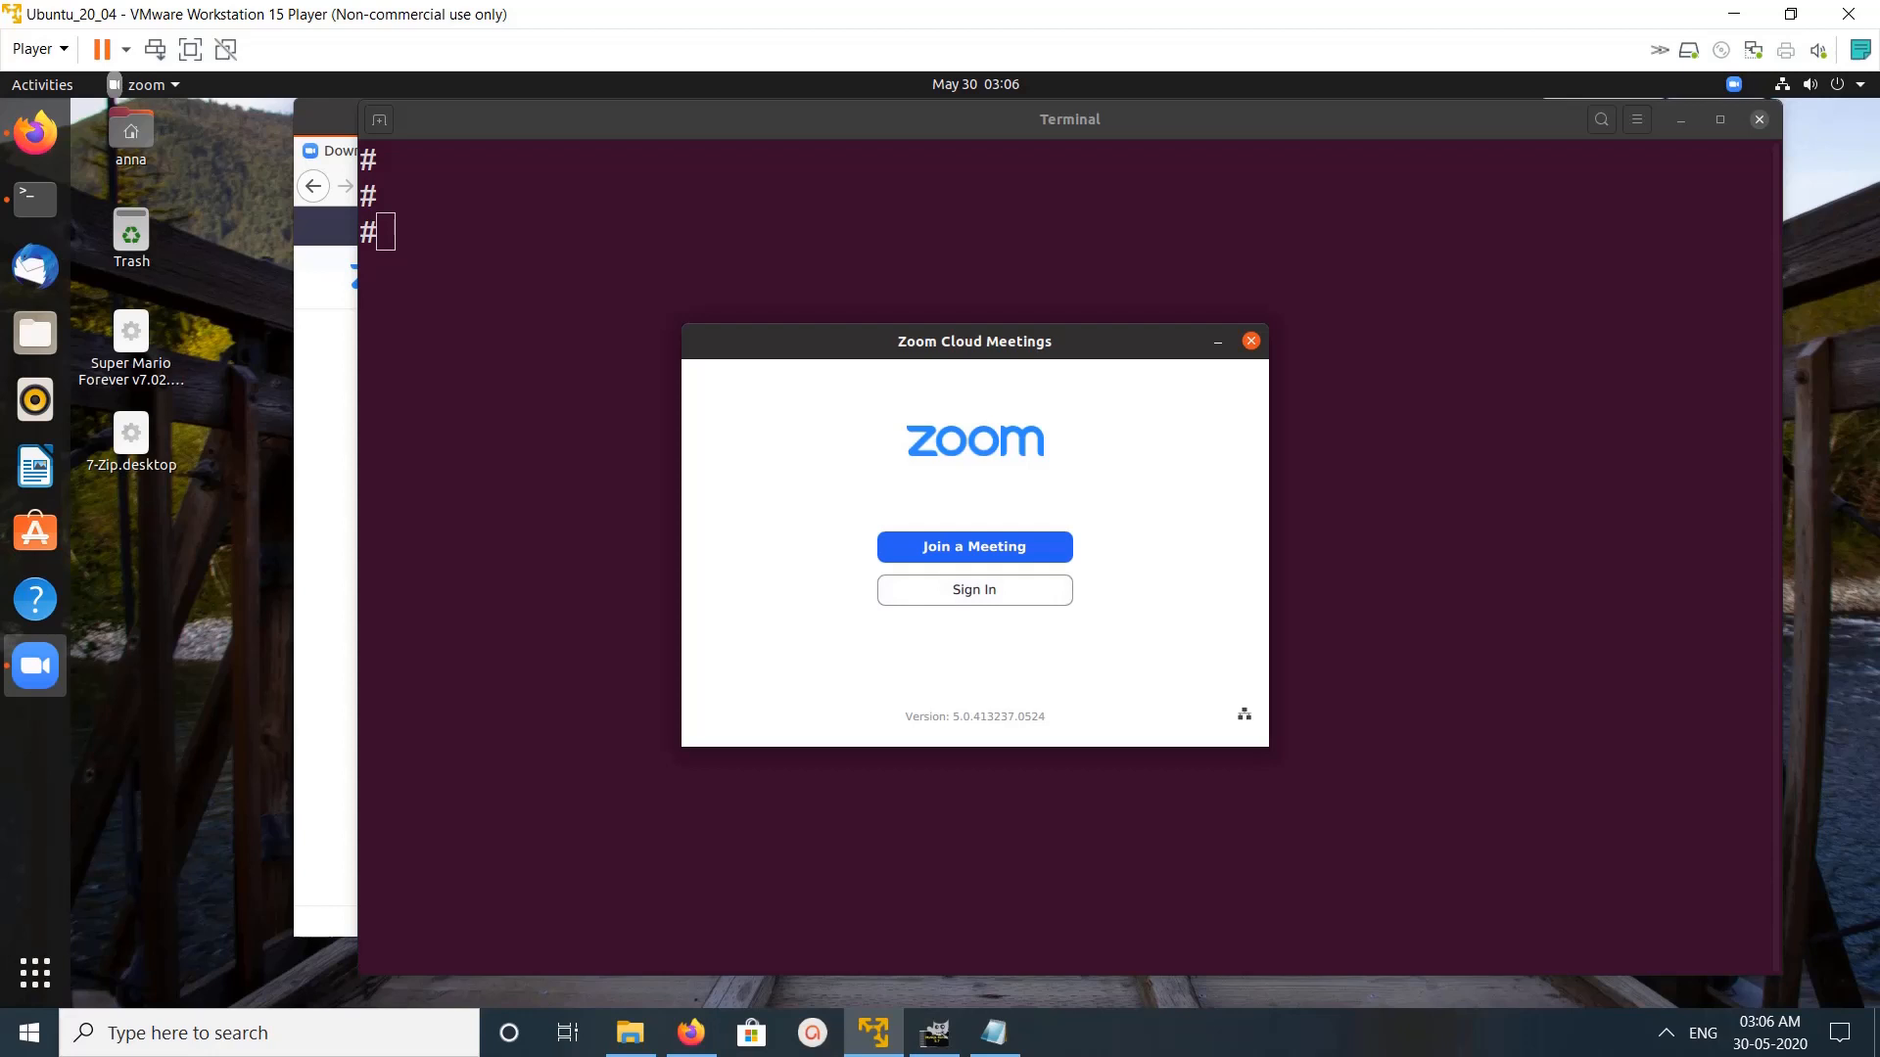
{"action": "left_click", "coordinate": [973, 590]}
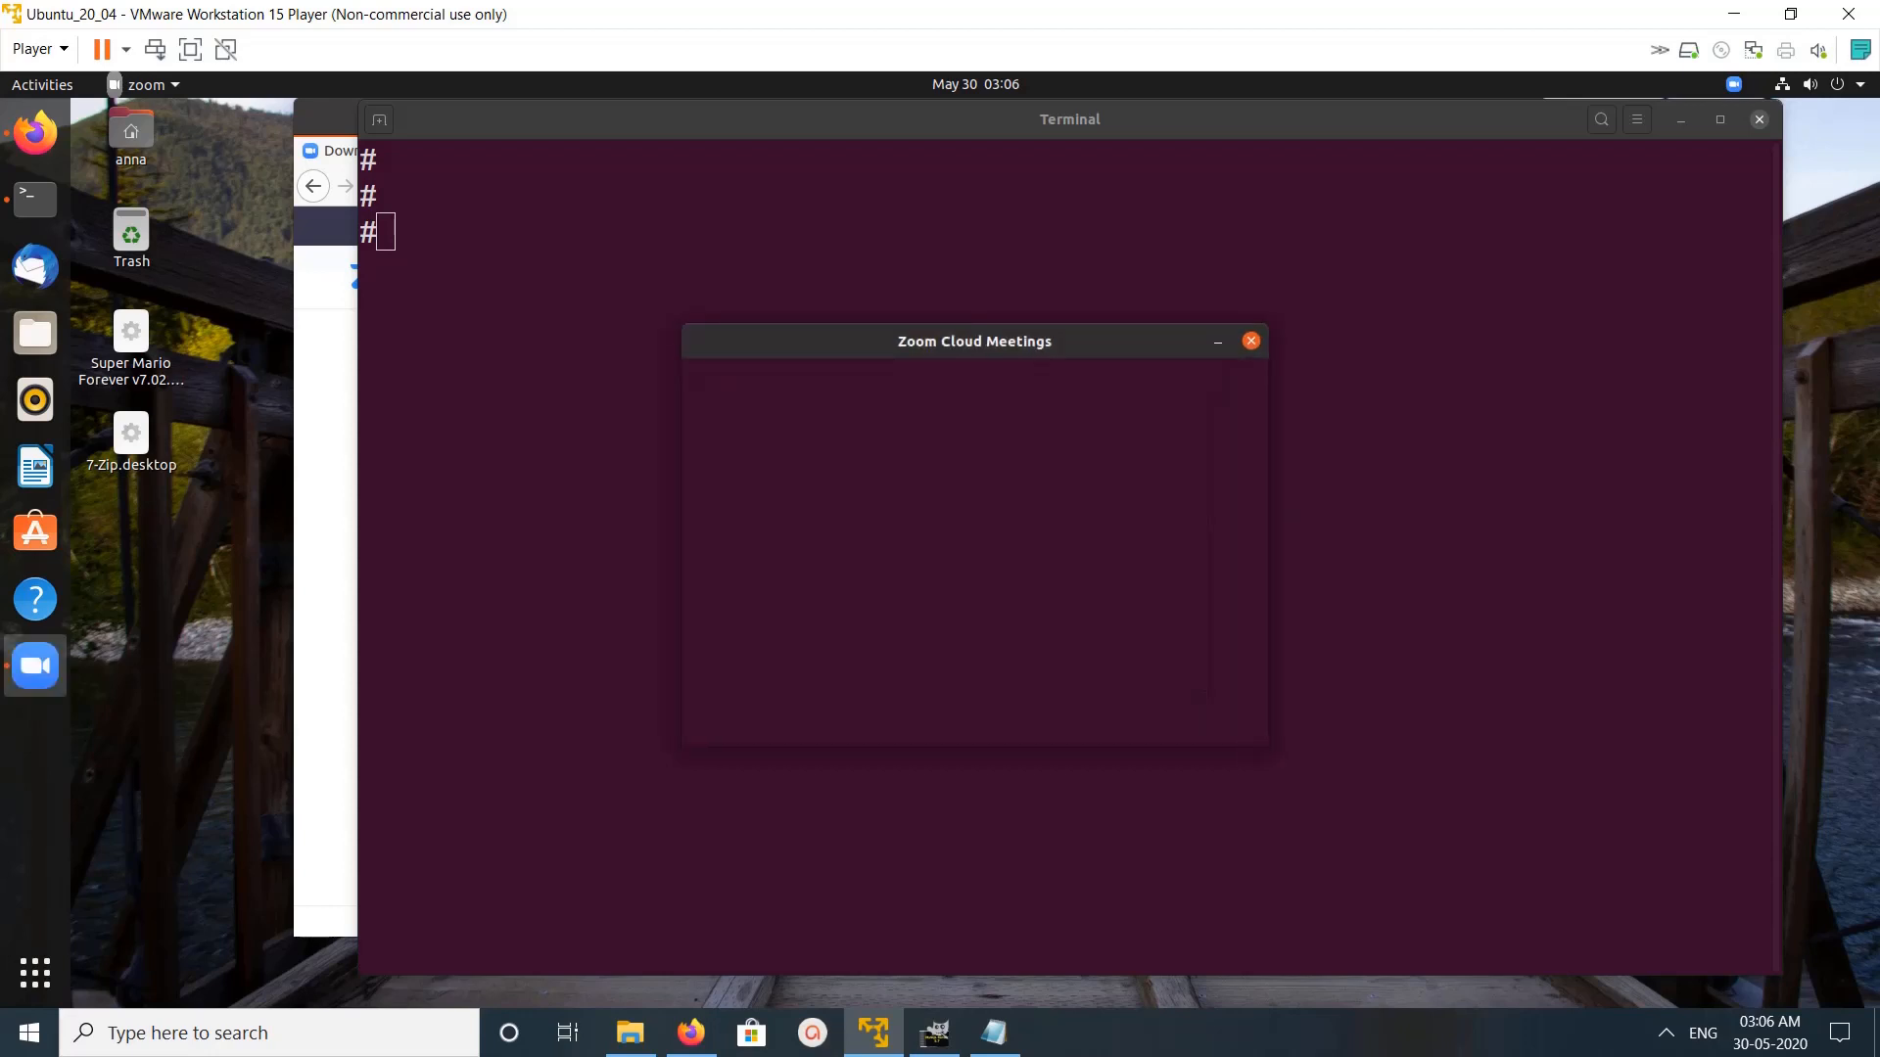
- Run 'sudo apt policy zoom' showing version 5.0.413237.0524 installed
{"action": "left_click", "coordinate": [1251, 340]}
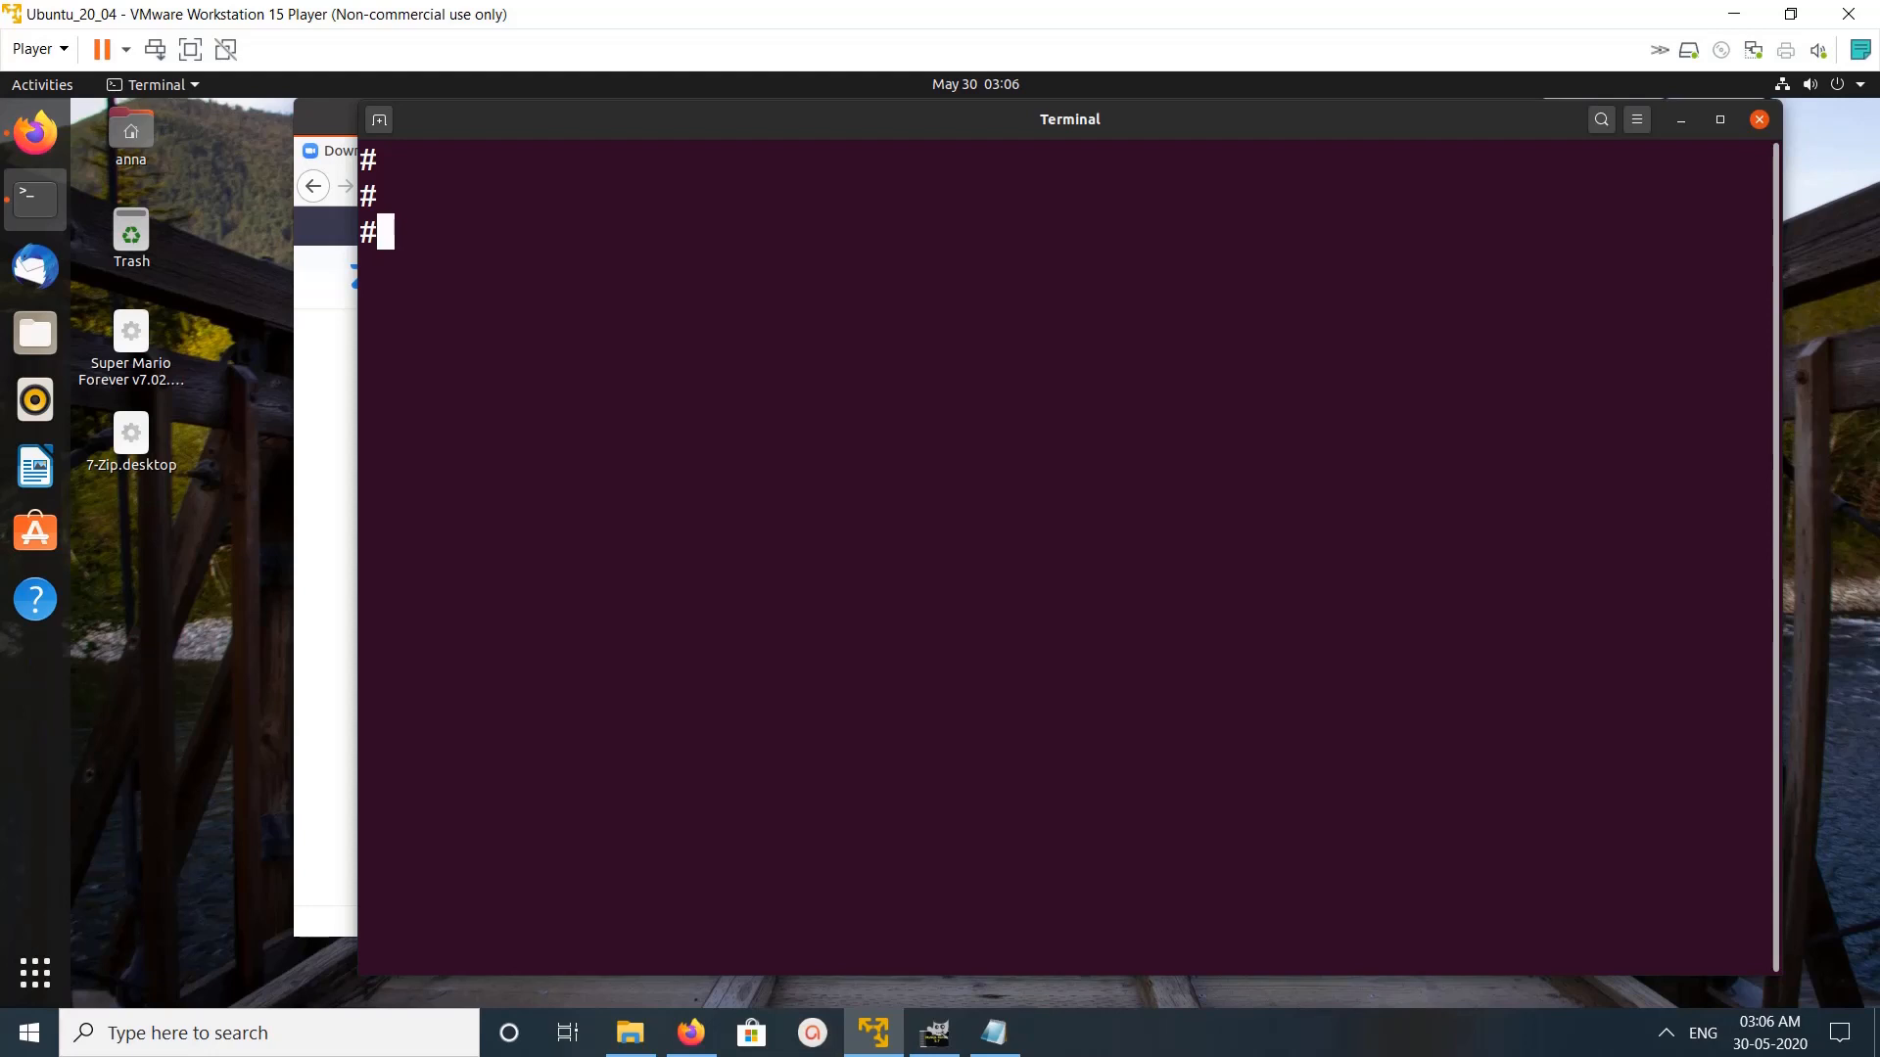
{"action": "type", "text": "sudo apt policy zoom"}
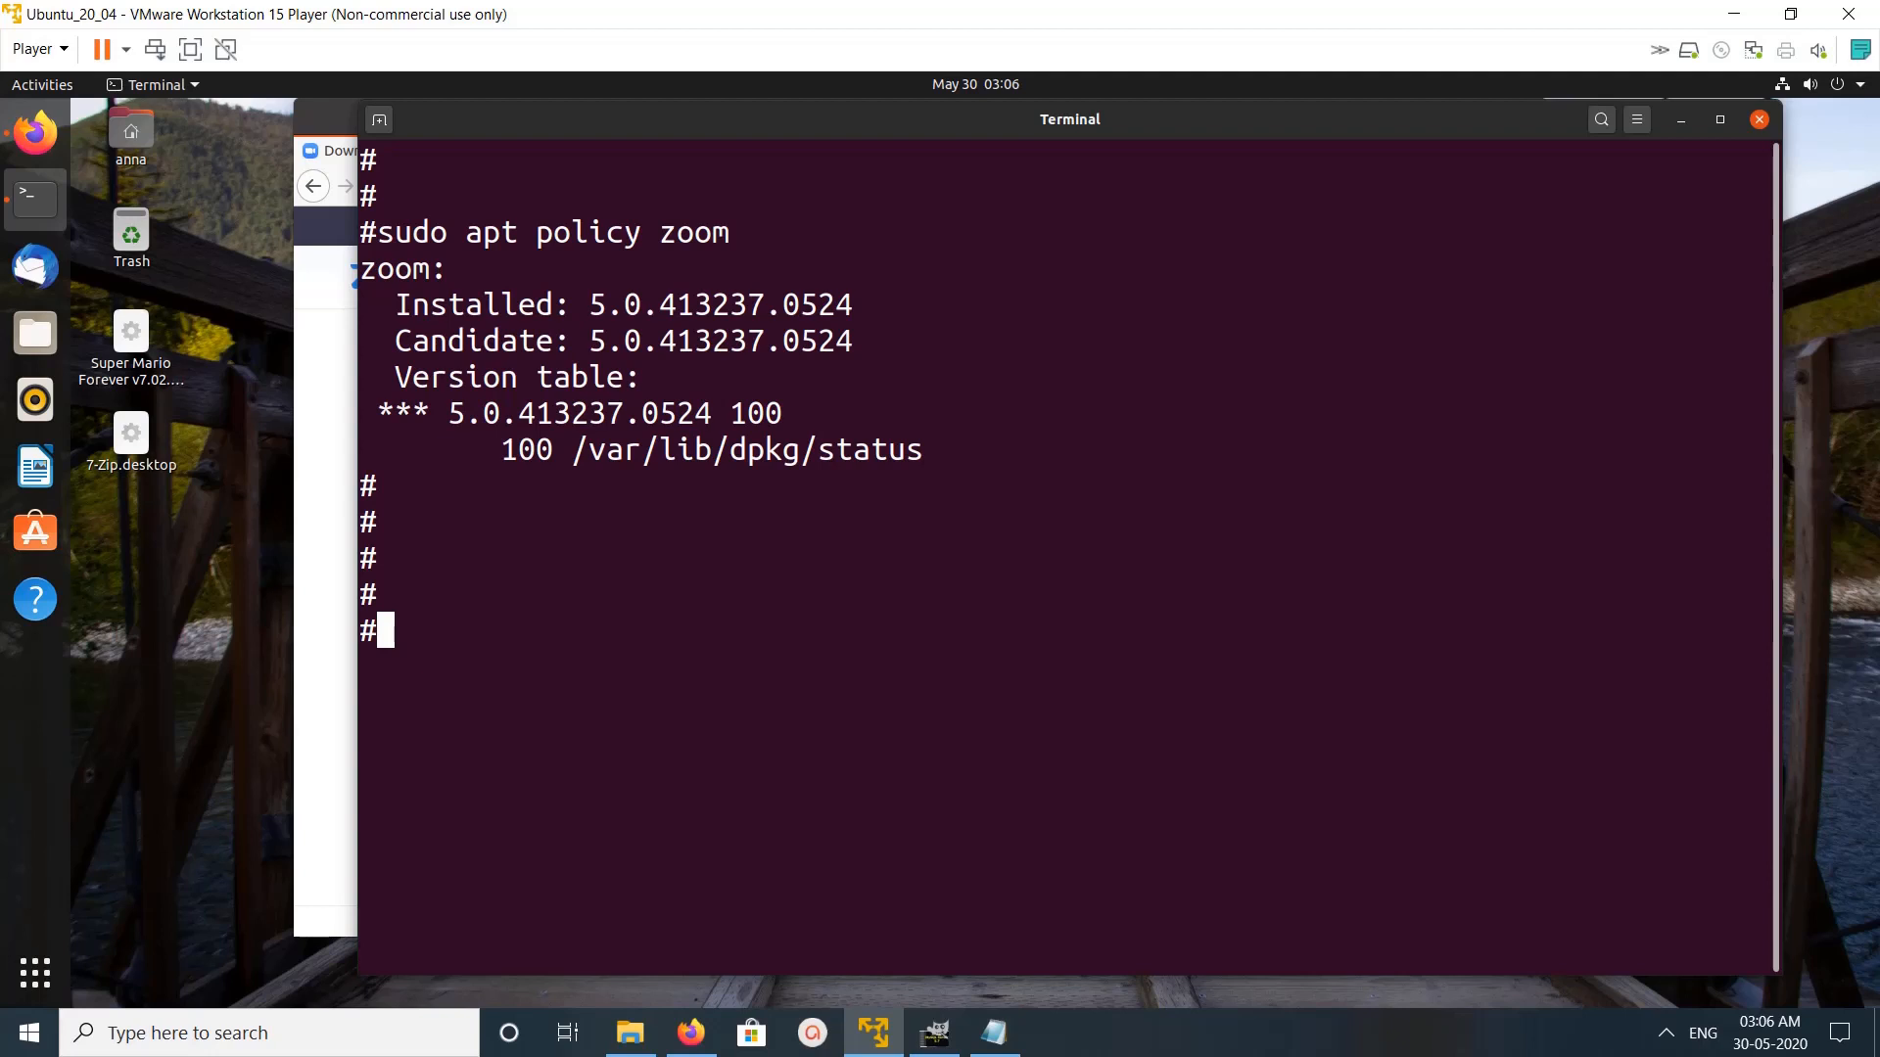
{"action": "double_click", "coordinate": [394, 270]}
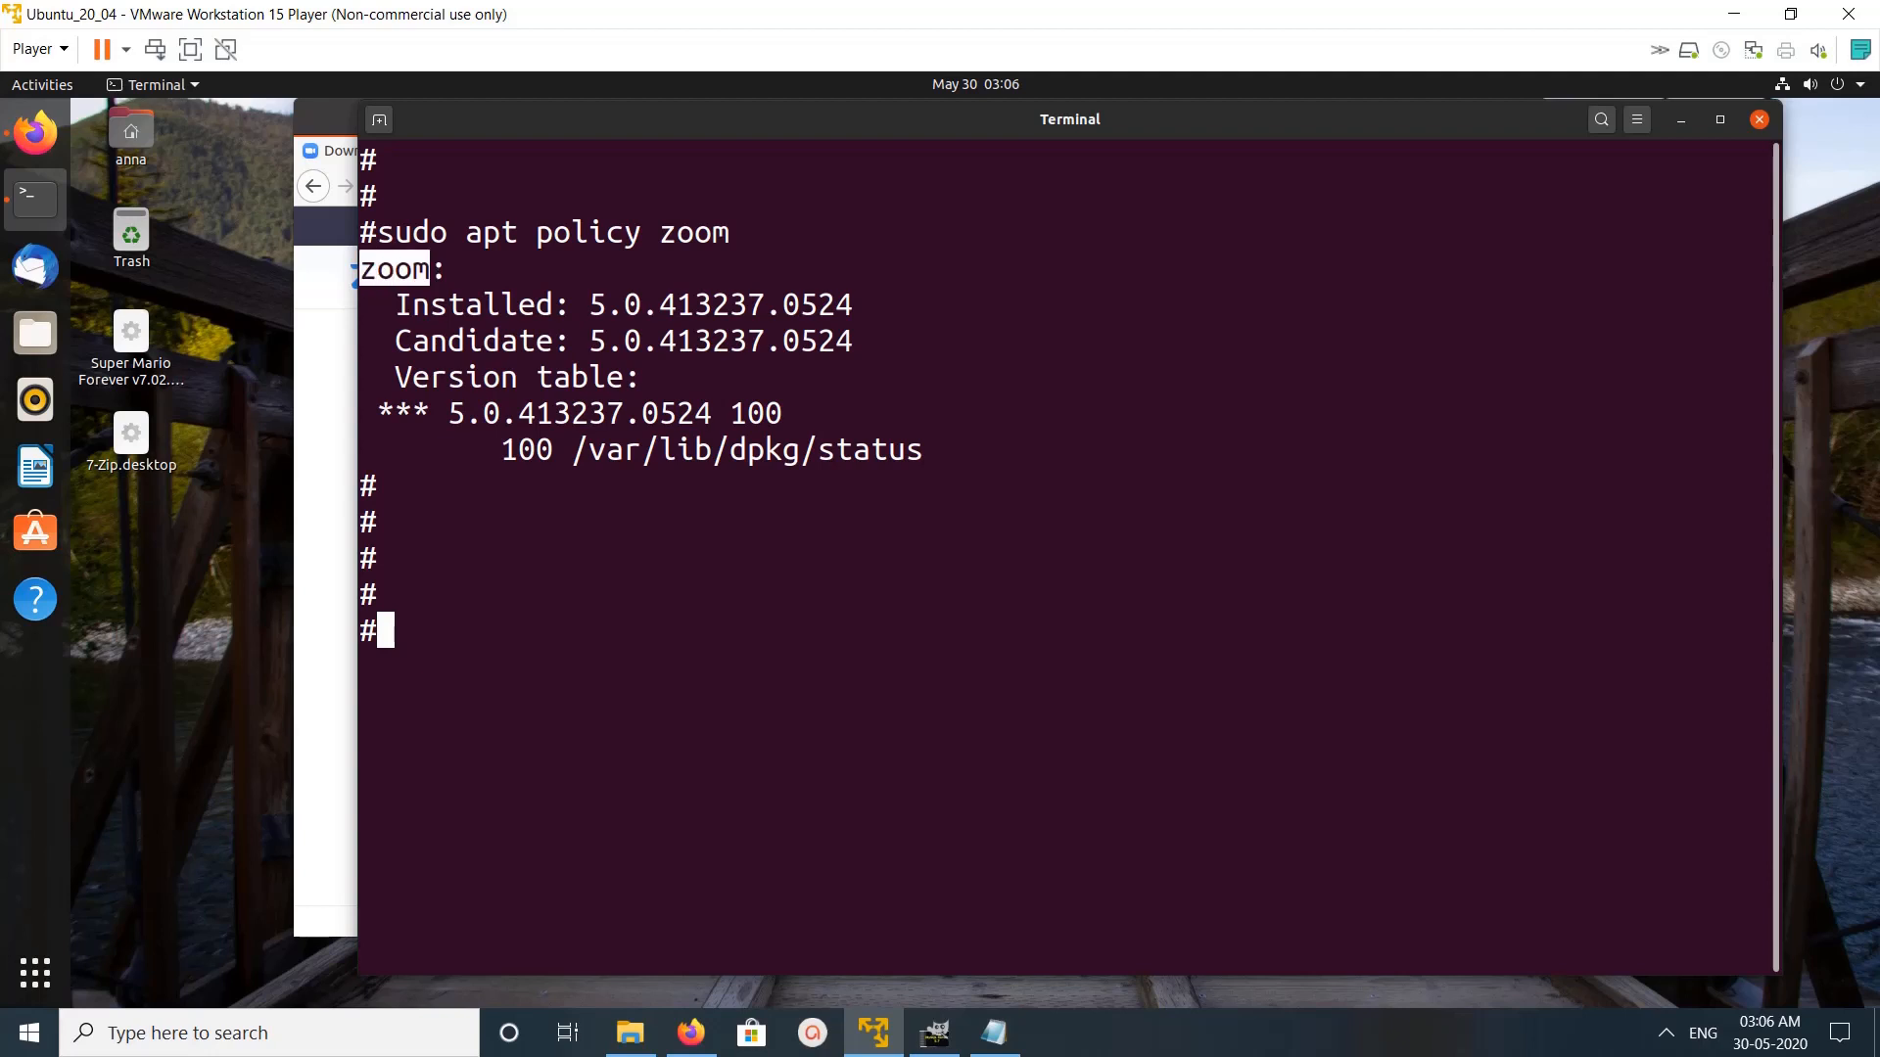
- Run 'sudo apt remove zoom' and answer y, freeing 155 MB of disk space
{"action": "type", "text": "sudo"}
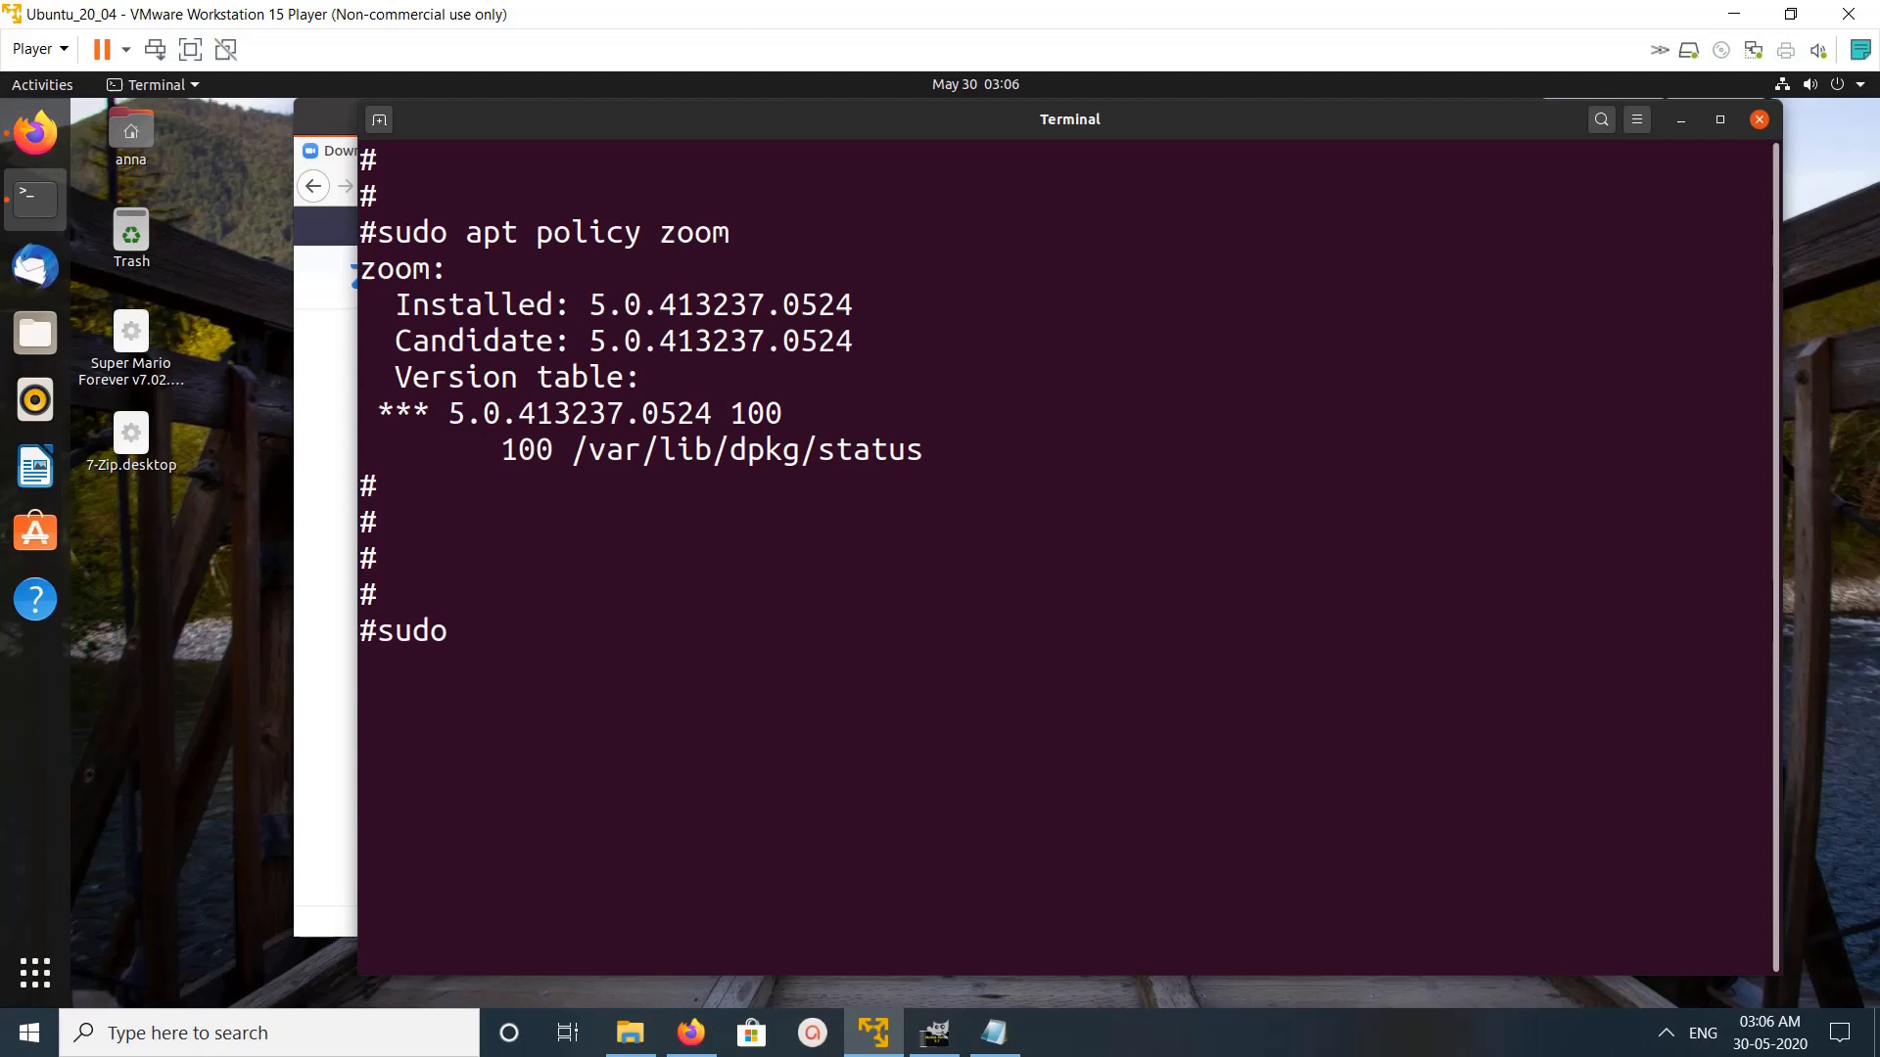
{"action": "type", "text": "apt"}
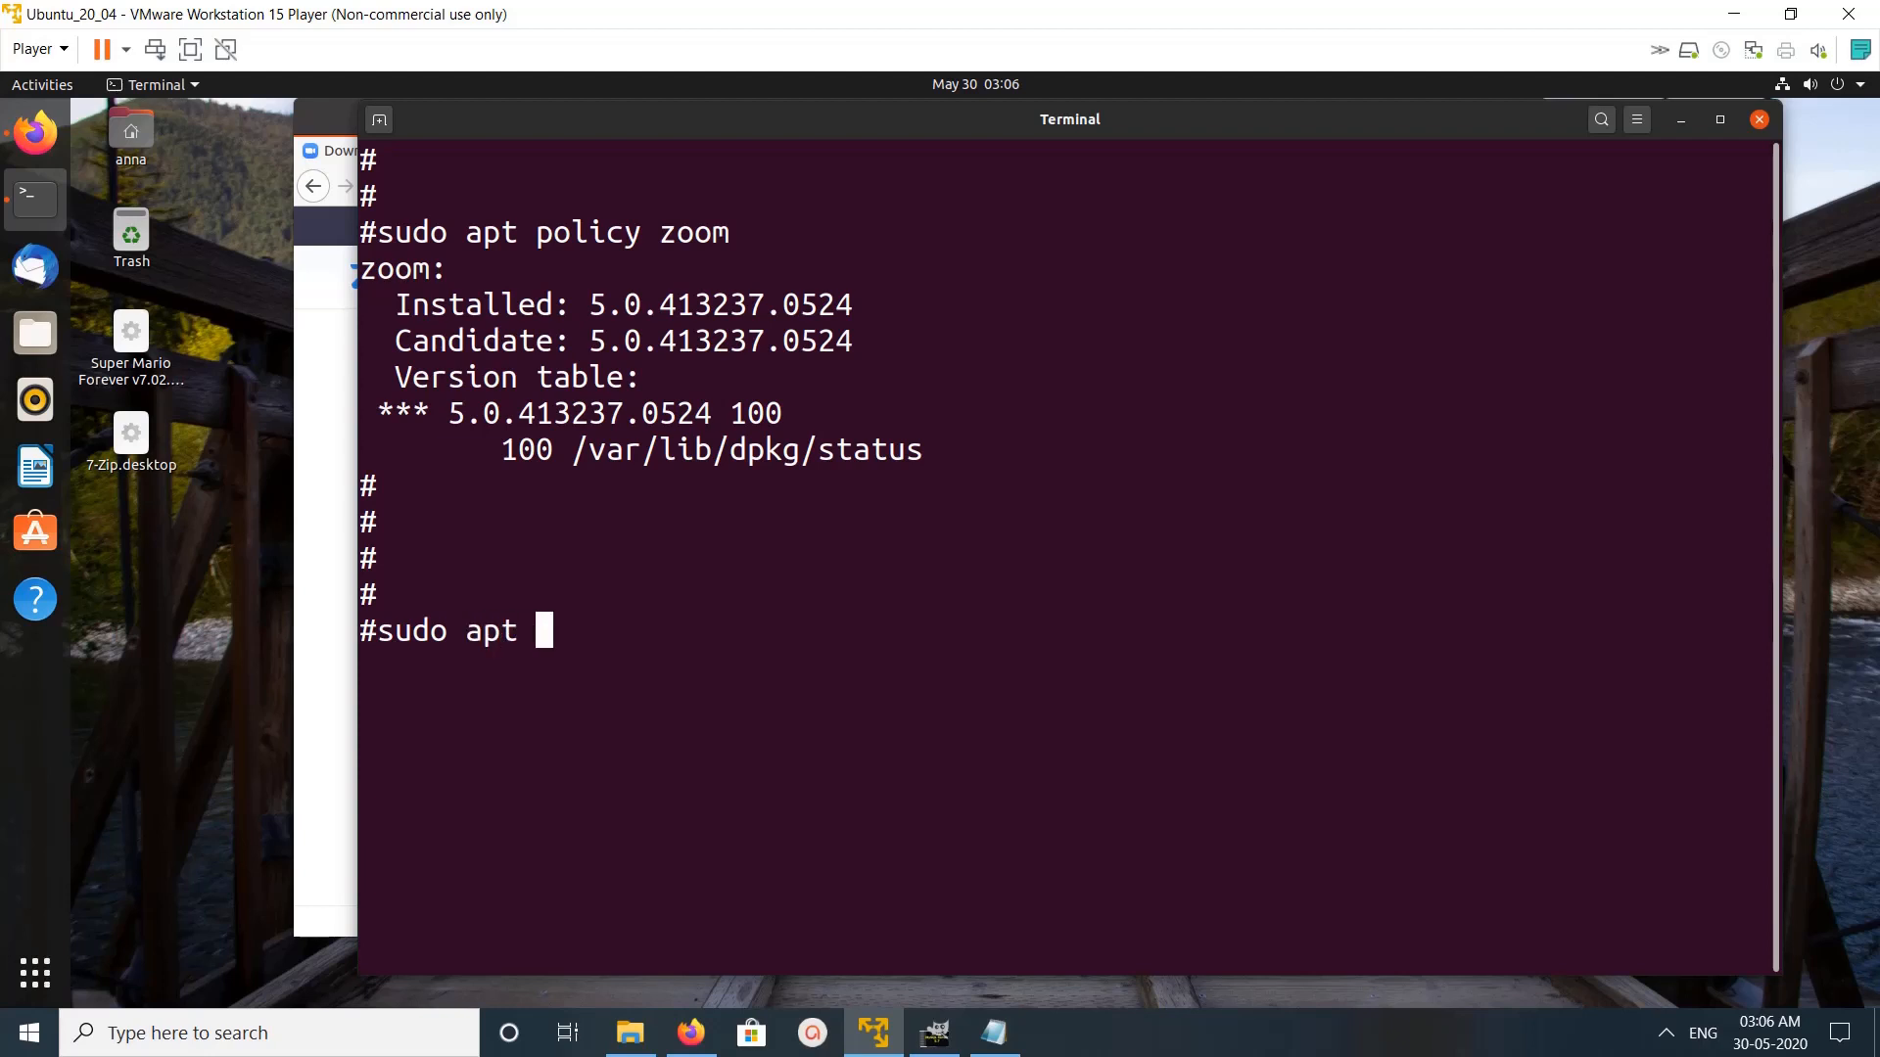
{"action": "type", "text": "remove zoom"}
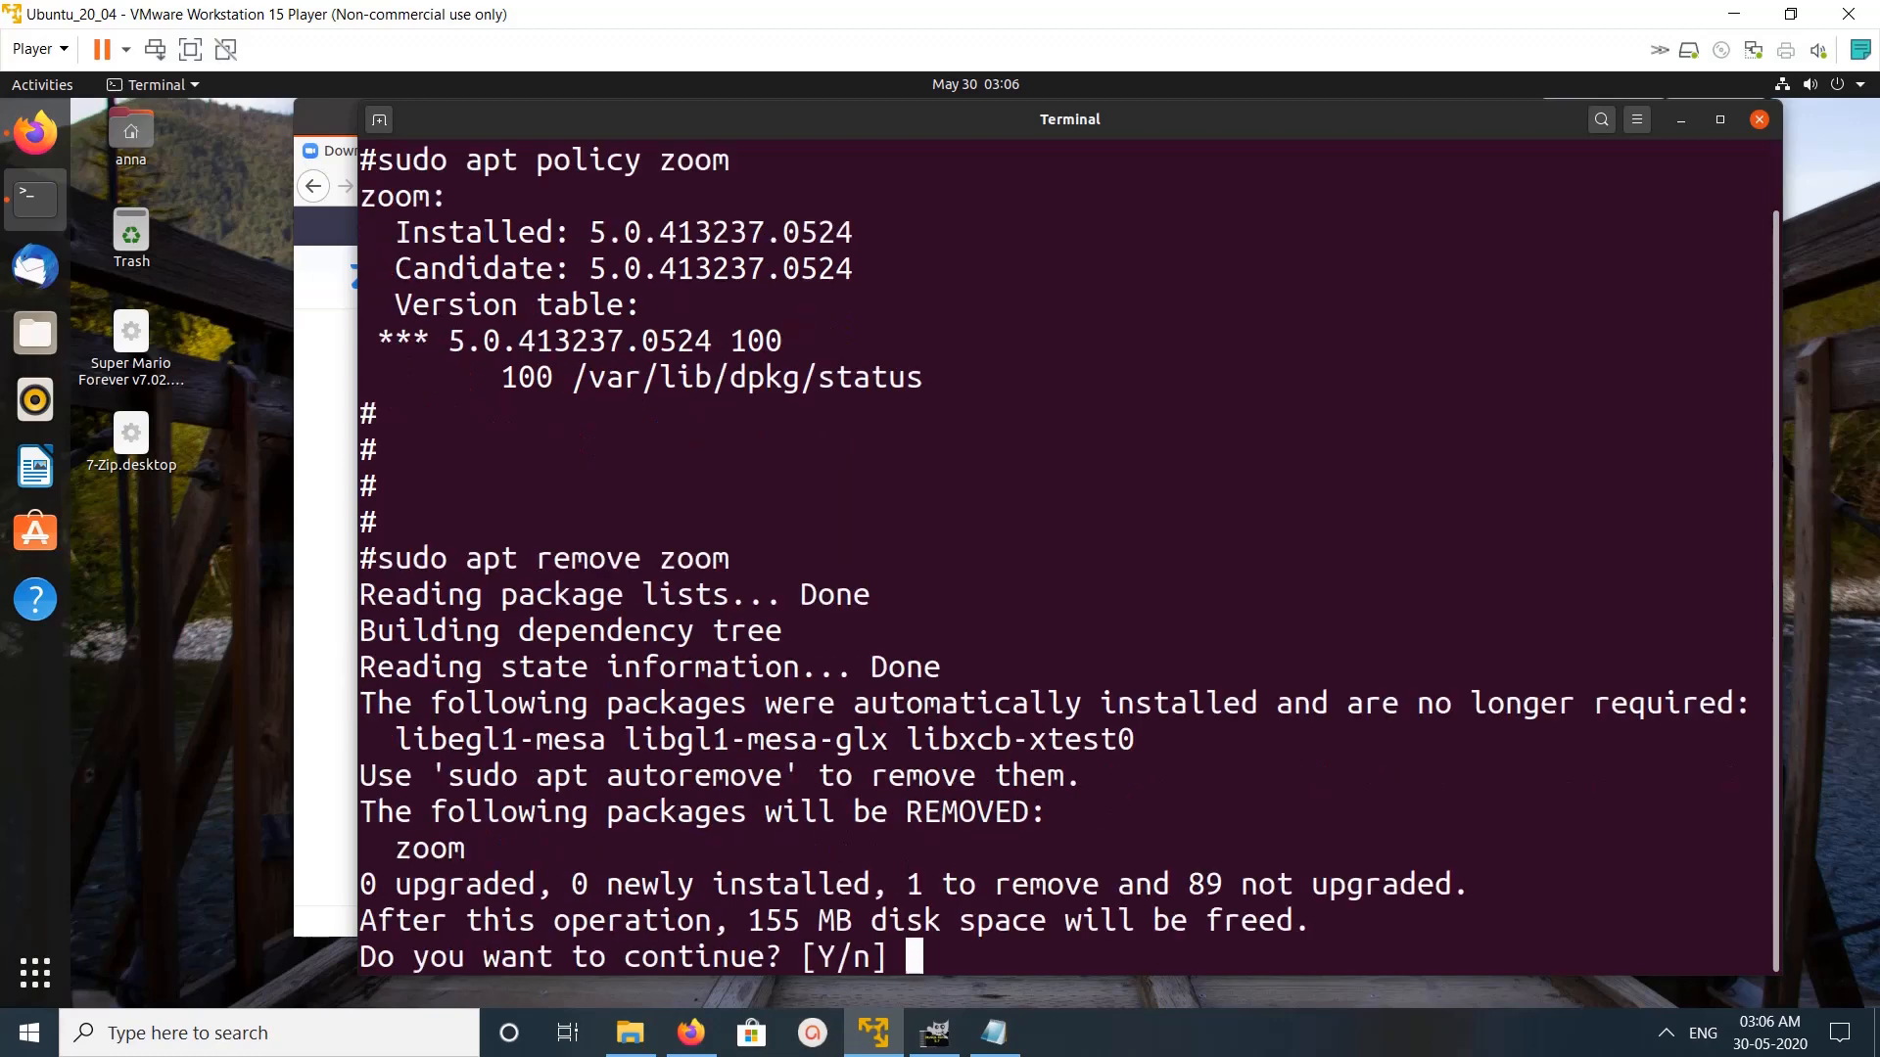
{"action": "type", "text": "y"}
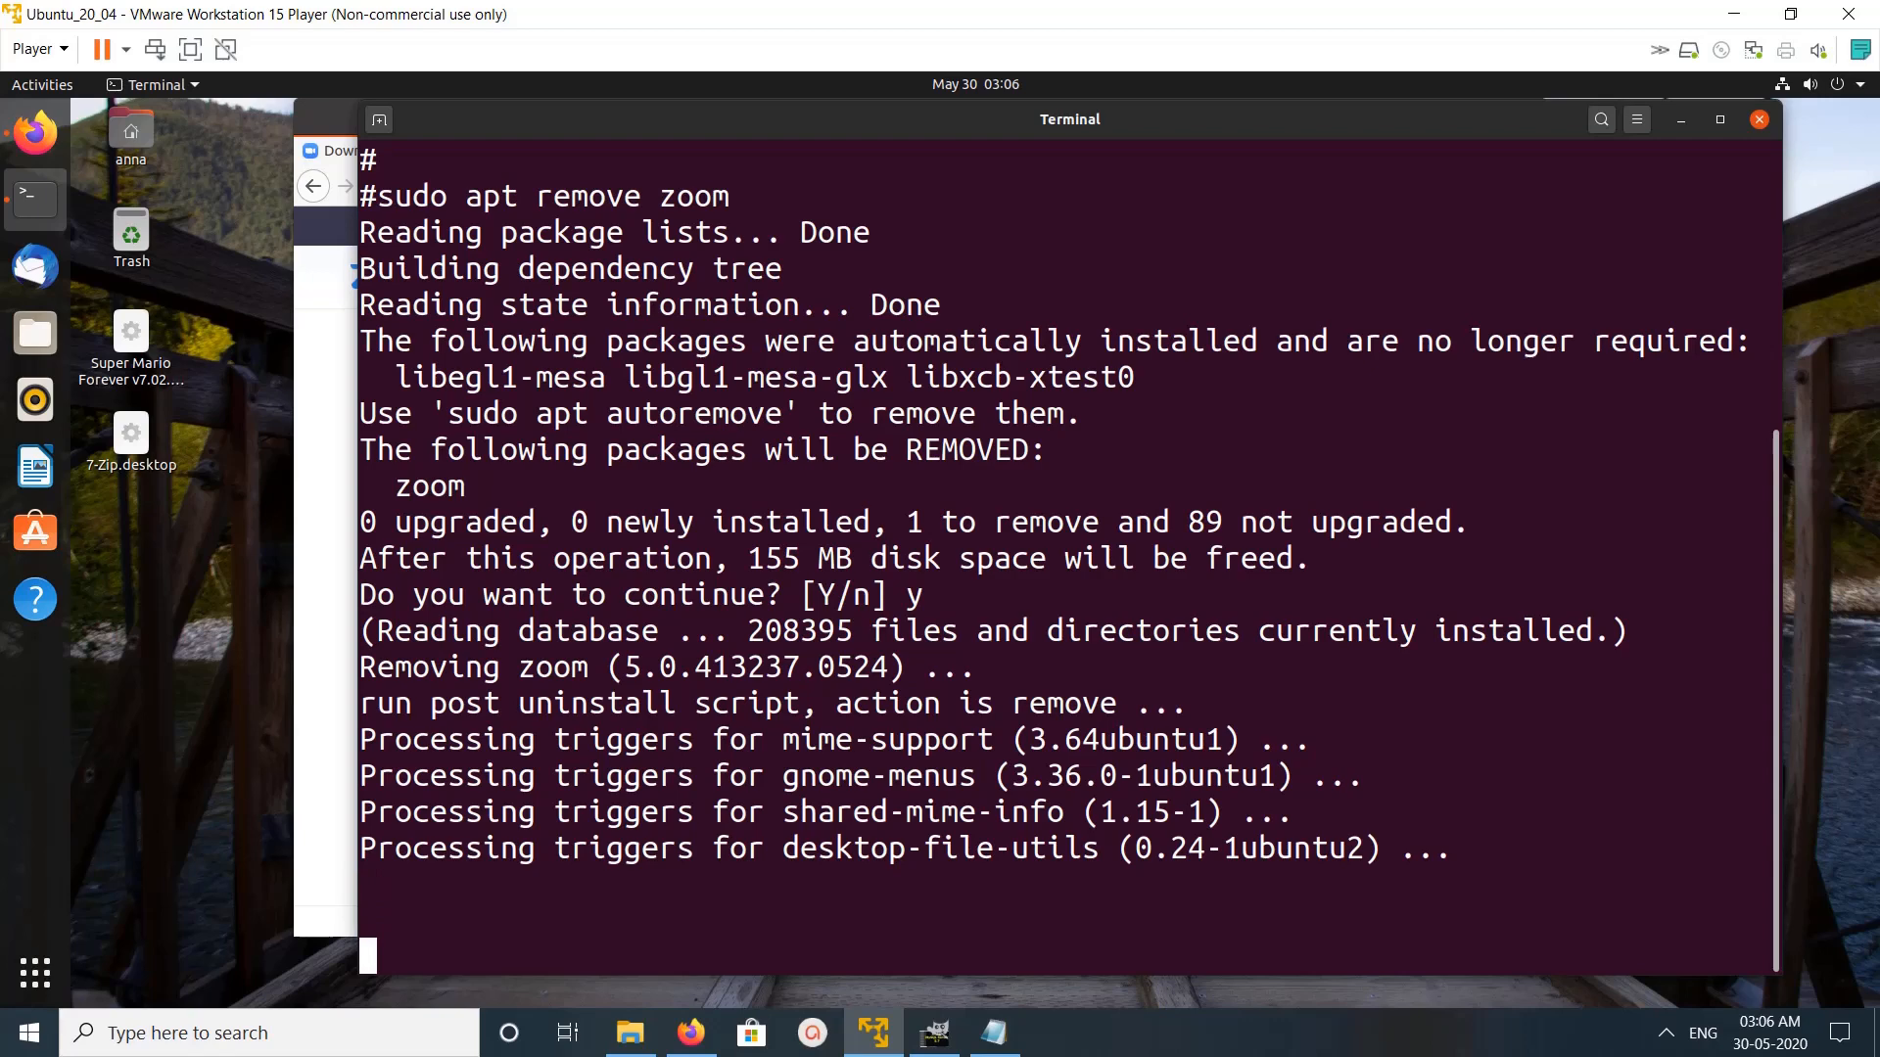
{"action": "scroll", "scroll_direction": "down", "scroll_amount": 3}
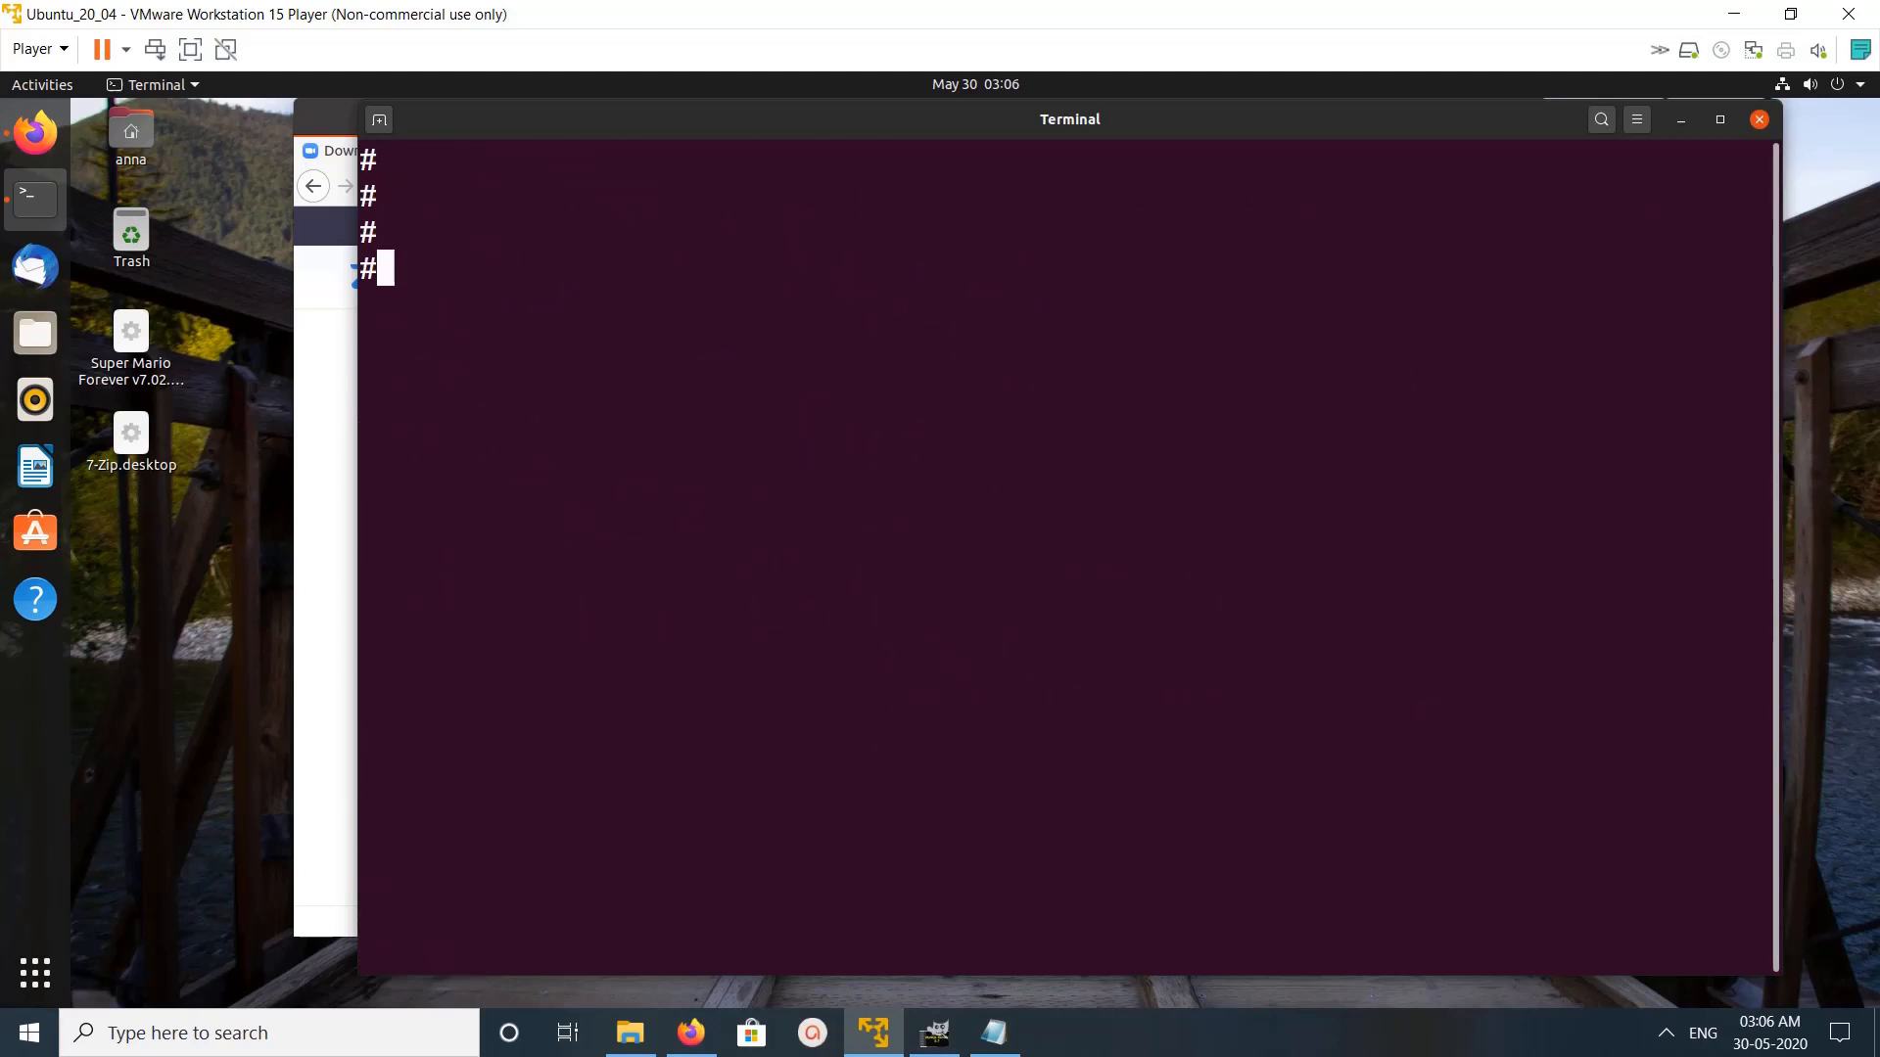
- Rerun 'sudo apt policy zoom', now reporting Installed: (none) and Candidate: (none)
{"action": "type", "text": "#sudo apt policy zoom"}
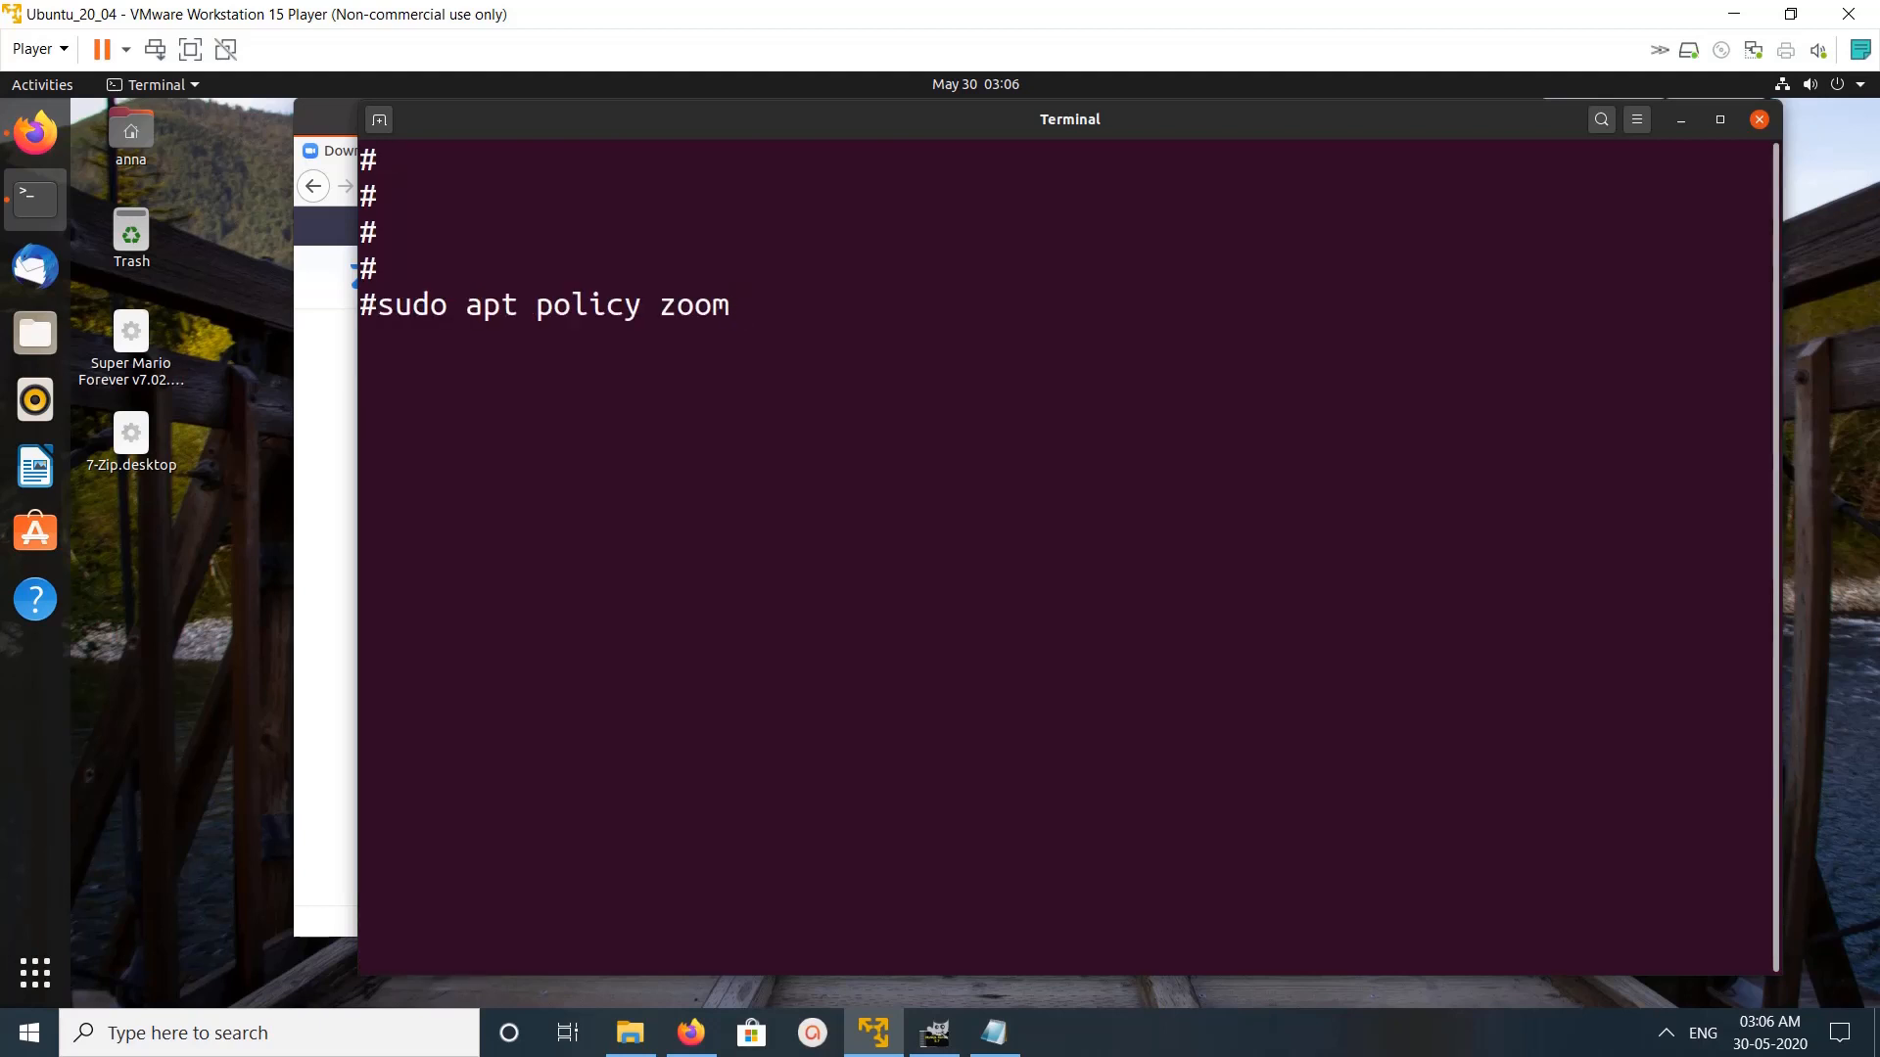
{"action": "key", "text": "Return"}
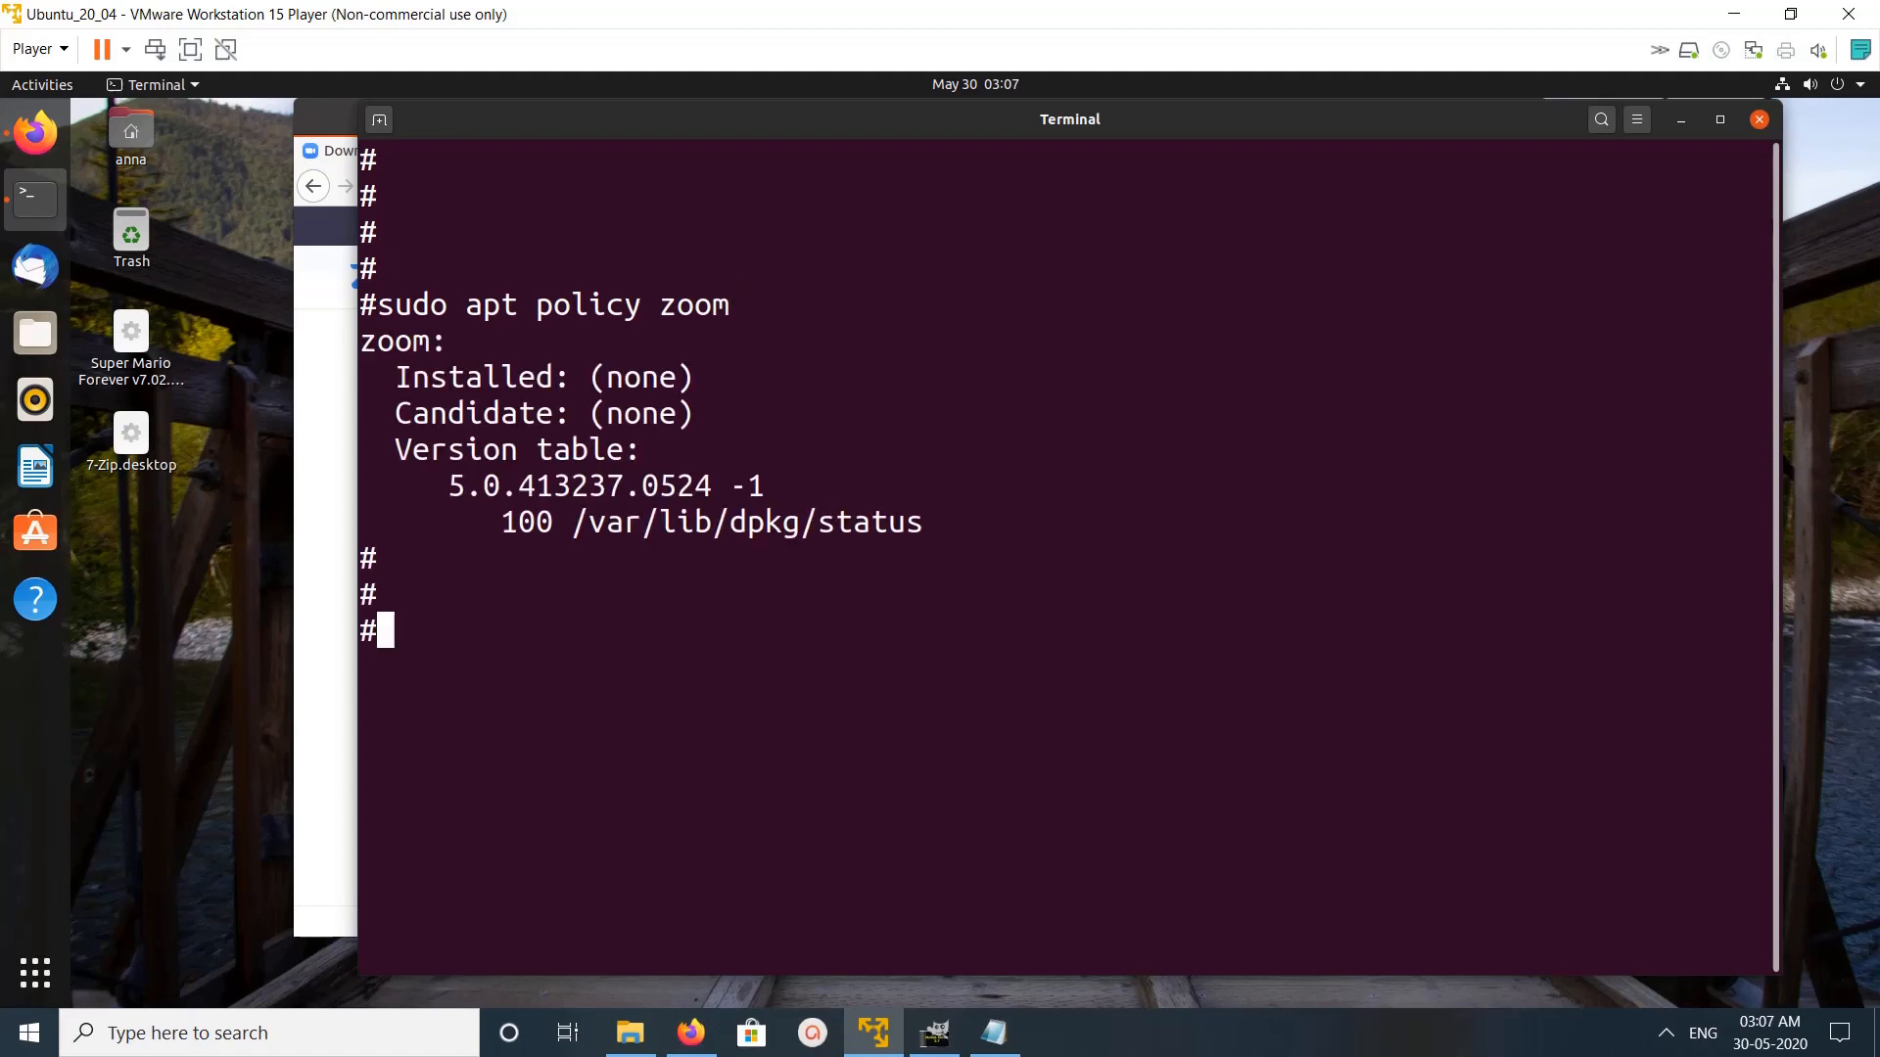
{"action": "triple_click", "coordinate": [541, 376]}
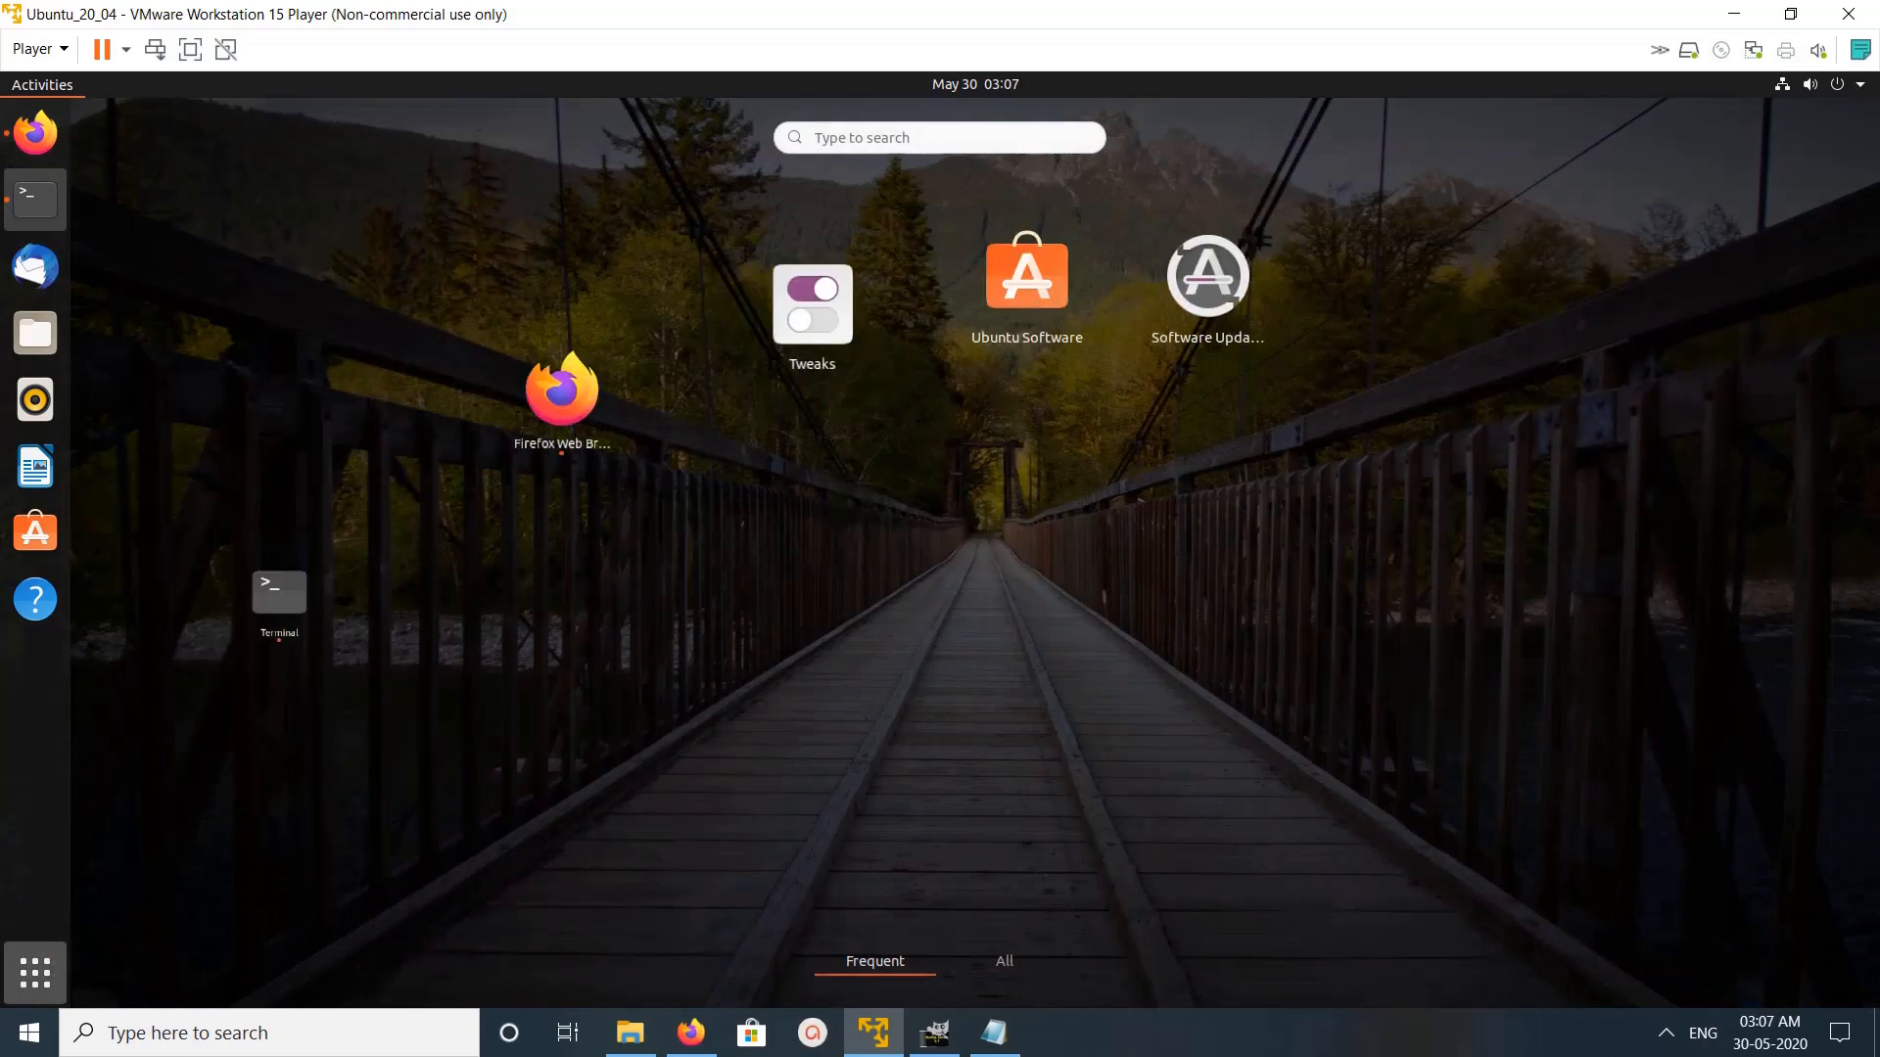
- Search Activities for 'zoom', find no application, and clear the search
{"action": "type", "text": "z"}
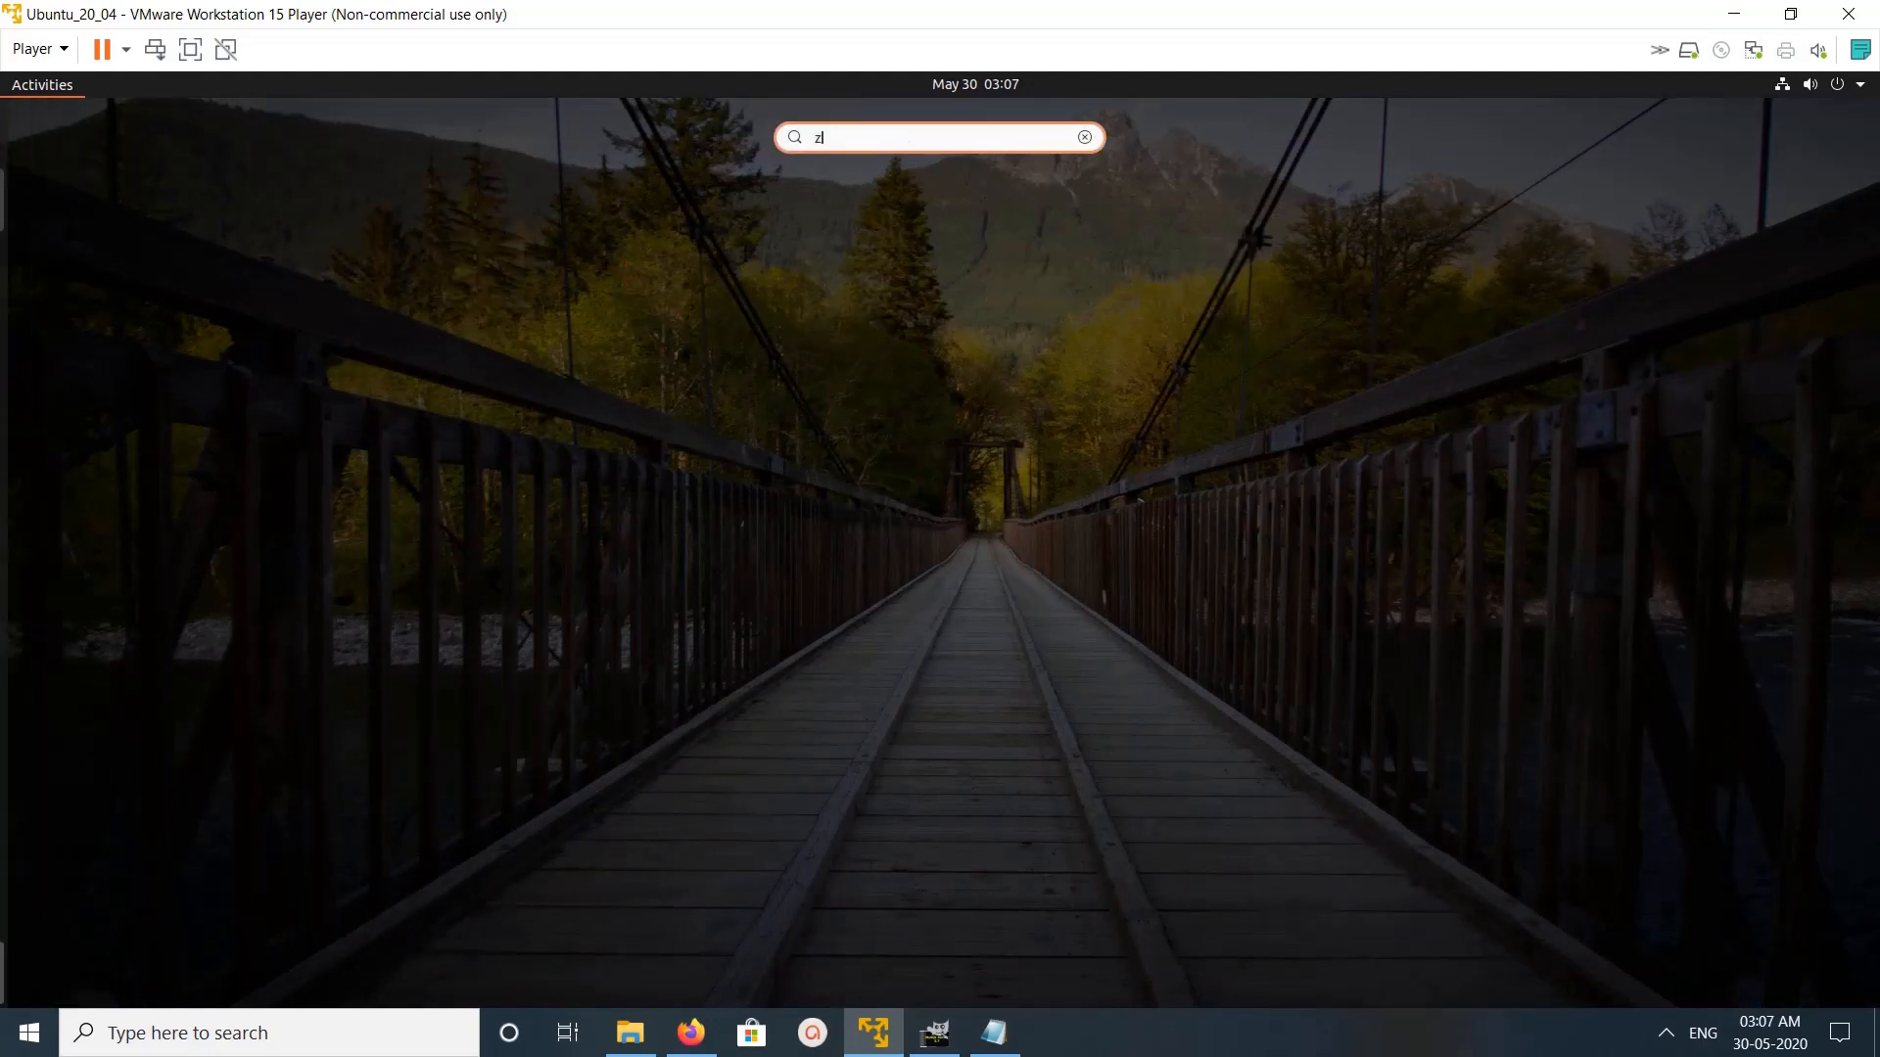
{"action": "type", "text": "oom"}
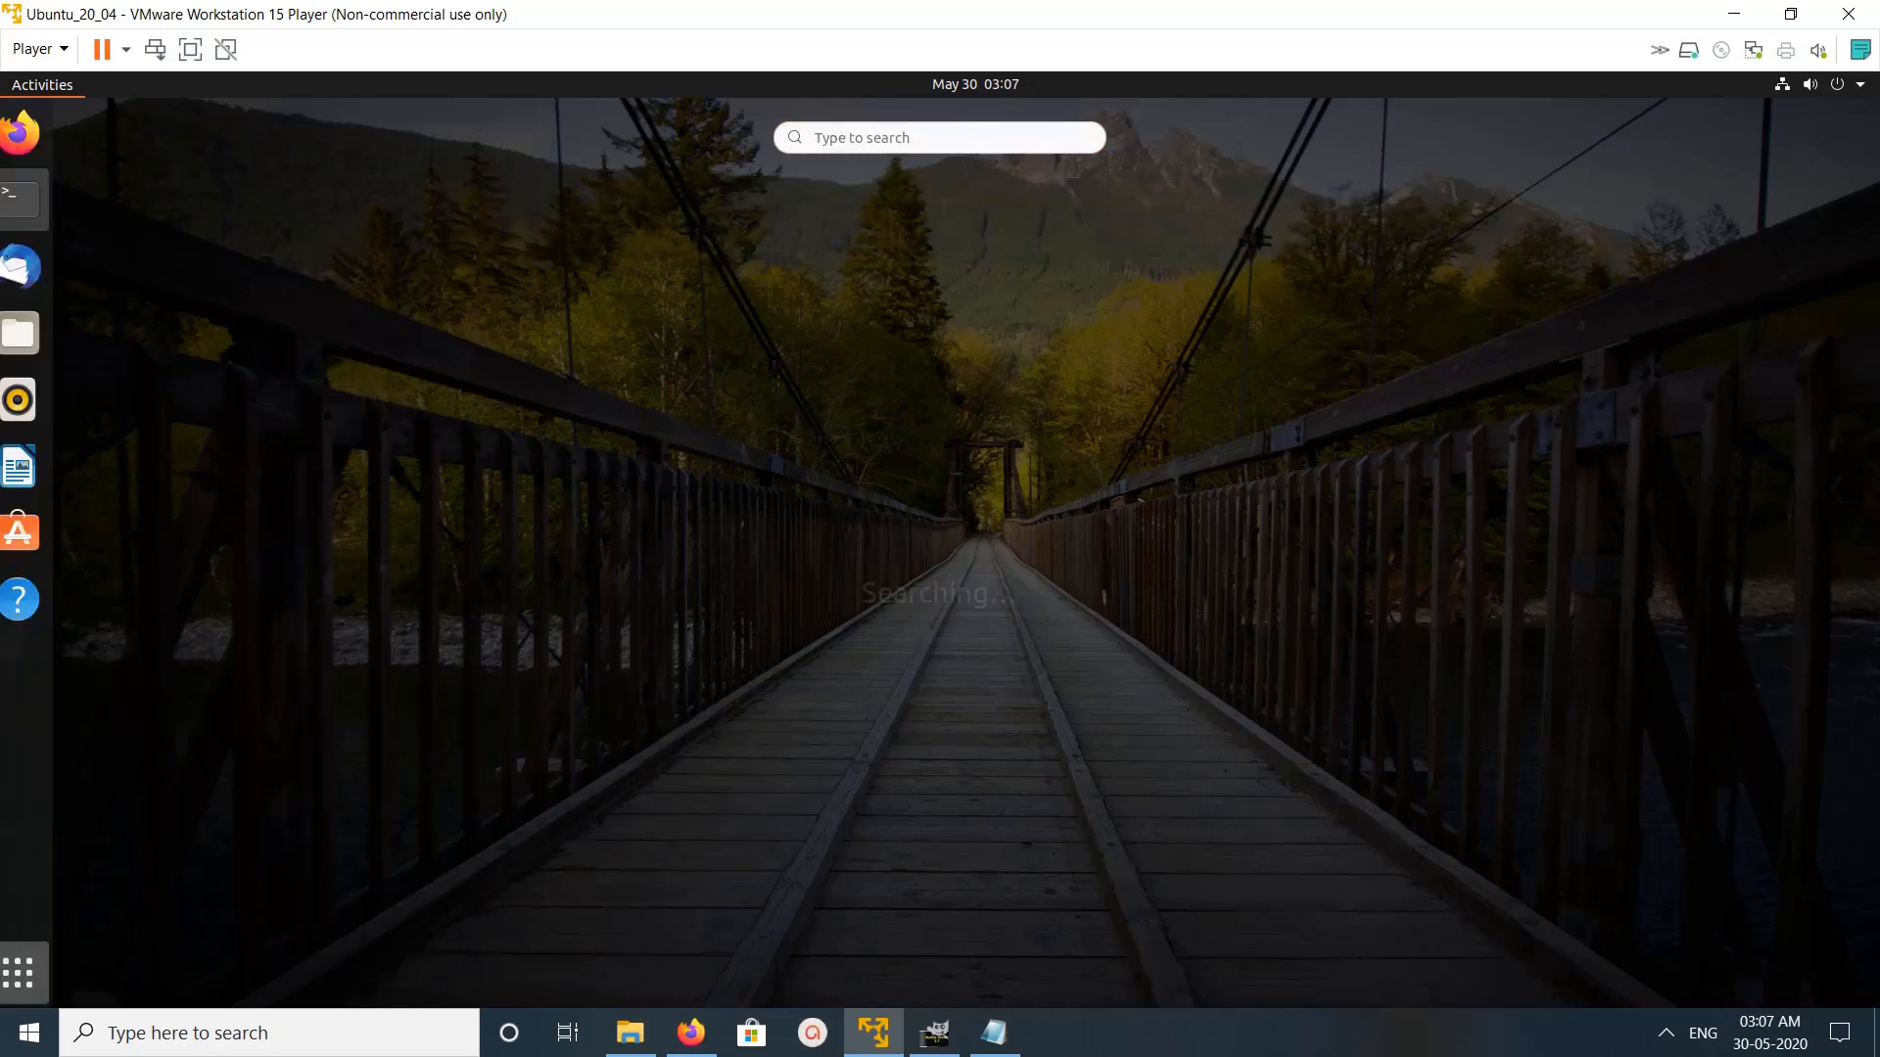
{"action": "left_click", "coordinate": [20, 974]}
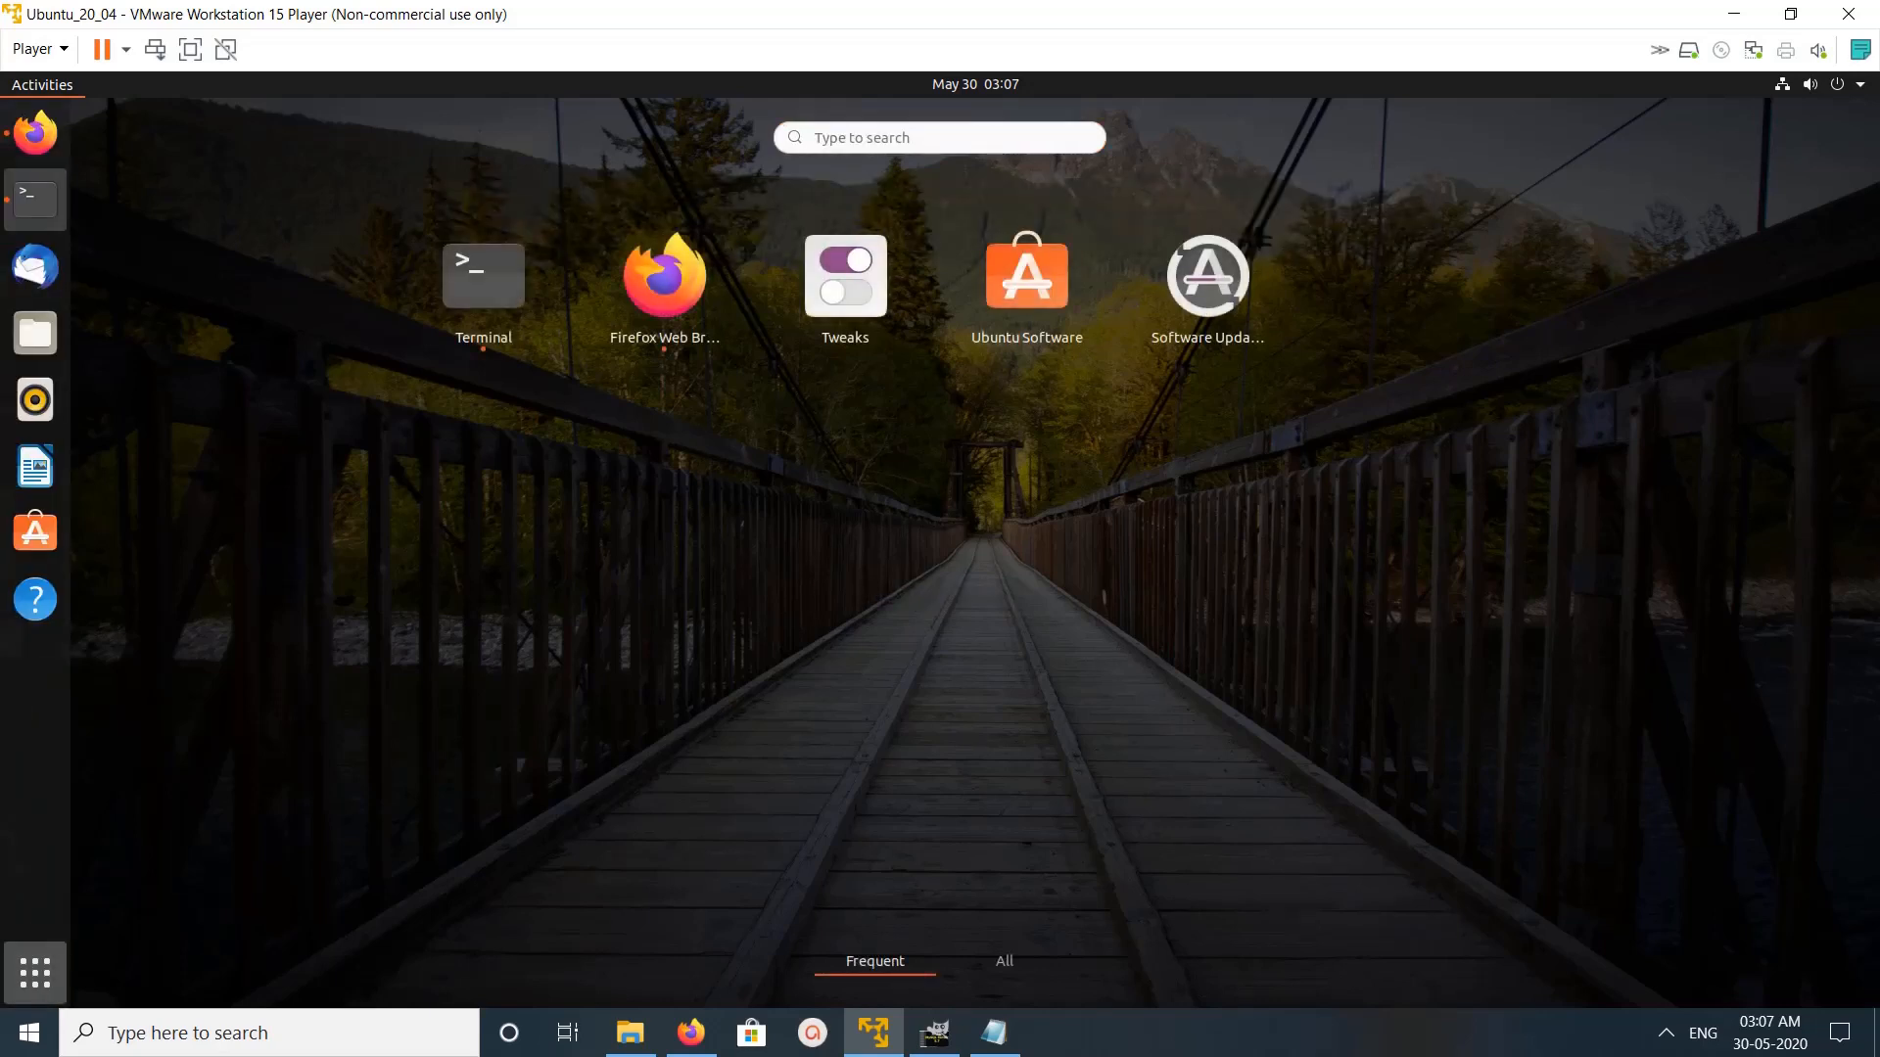